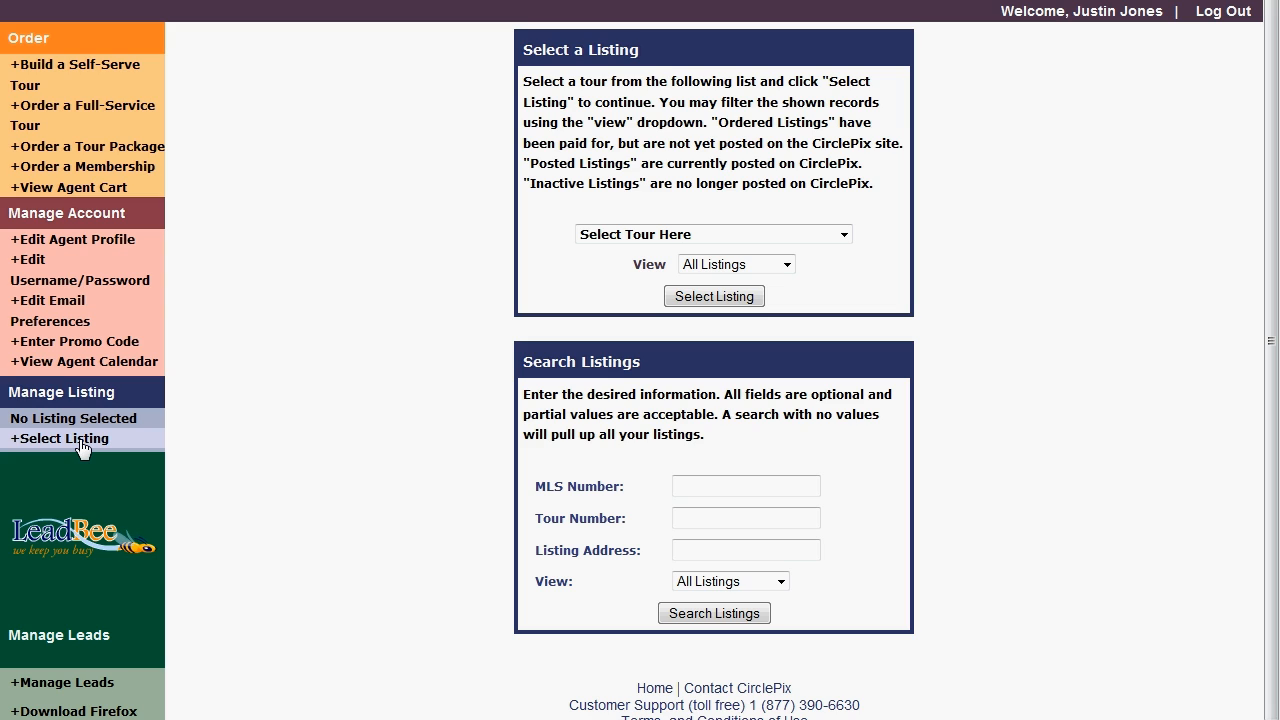
pyautogui.moveTo(540, 228)
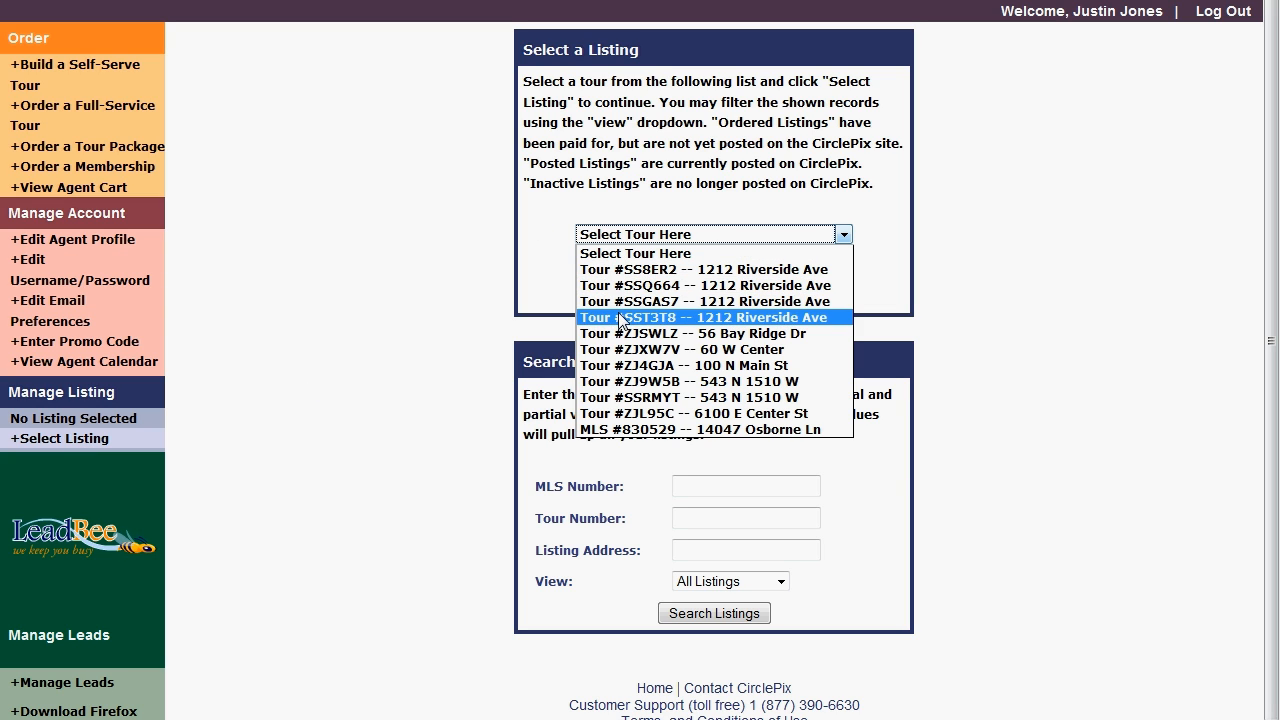
pyautogui.click(704, 316)
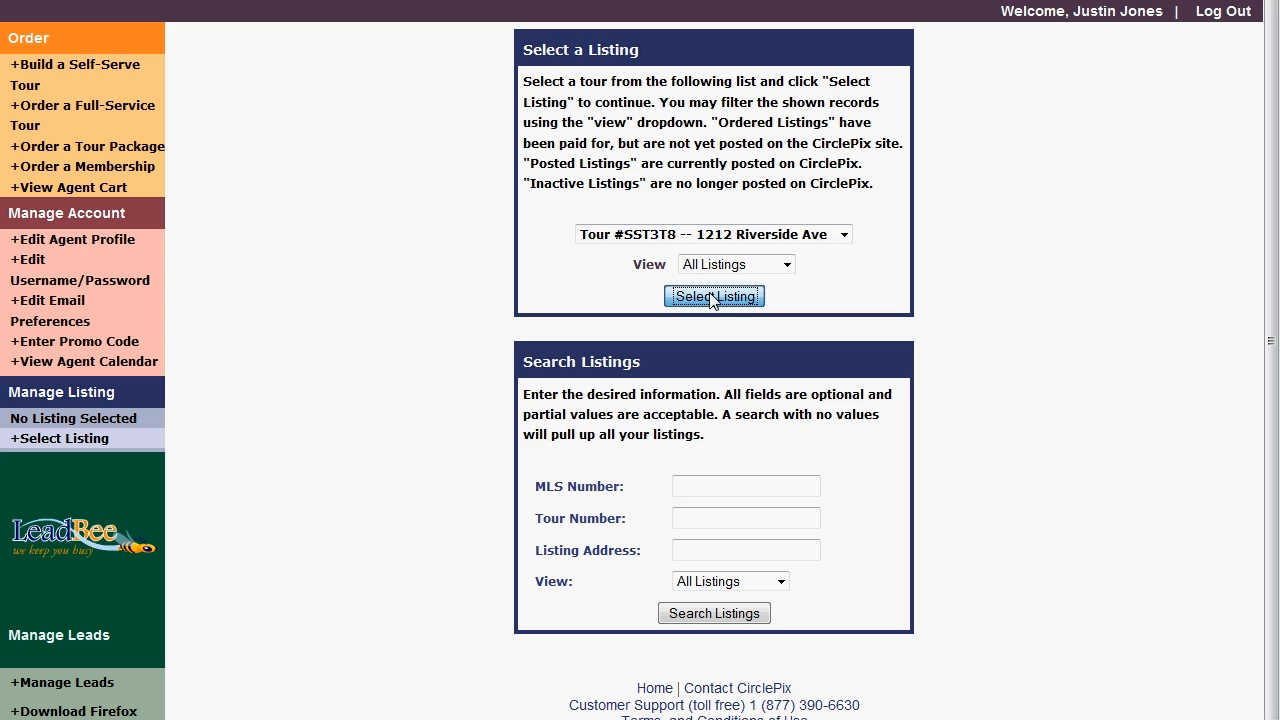
pyautogui.click(714, 296)
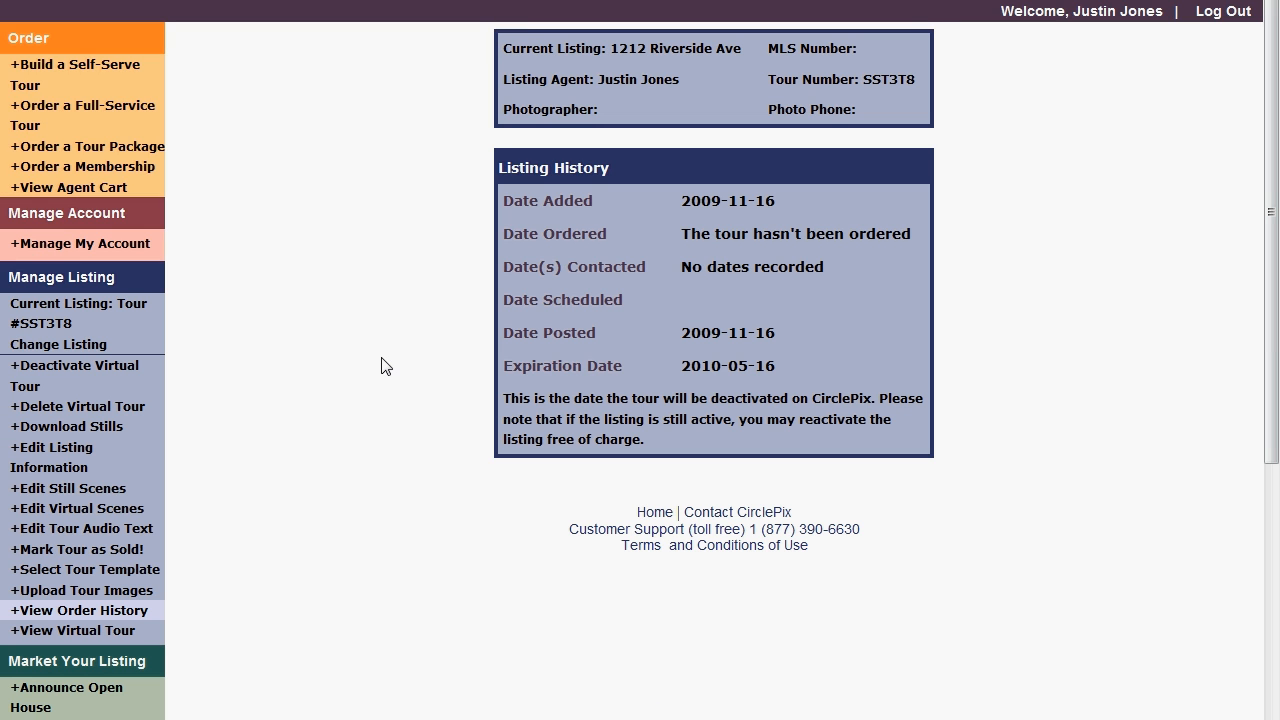
pyautogui.moveTo(230, 464)
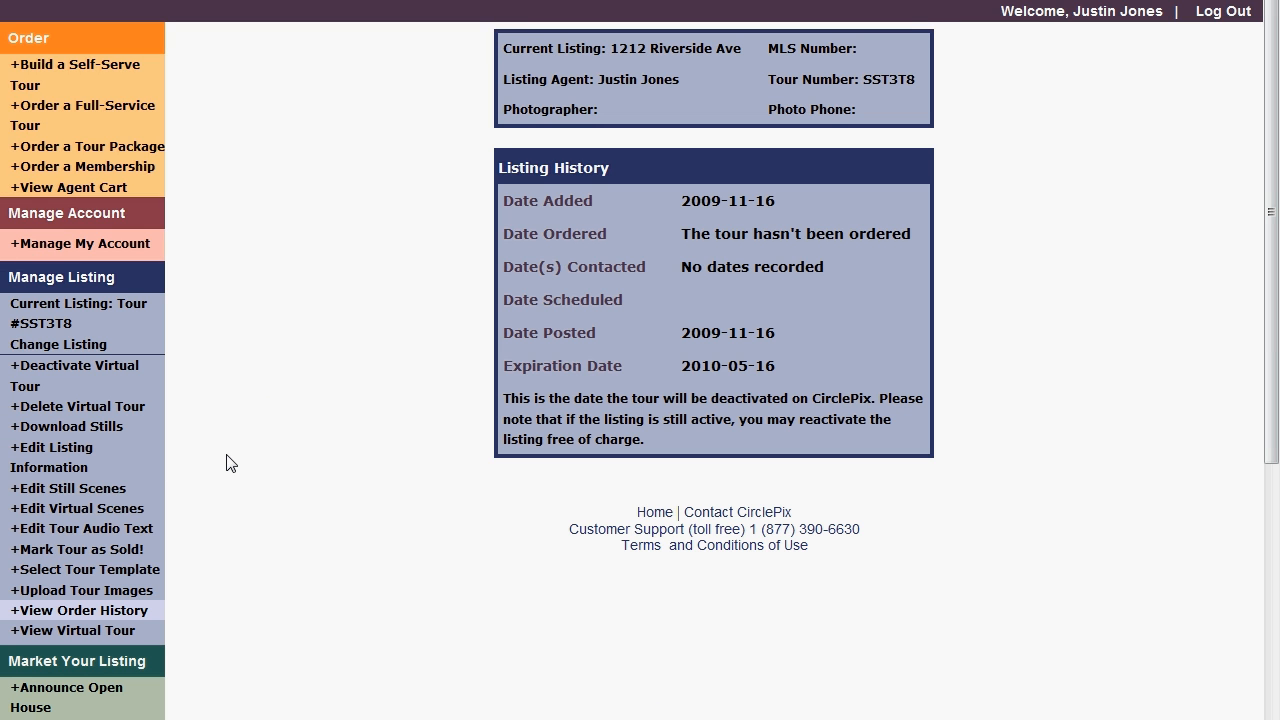
pyautogui.scroll(-3)
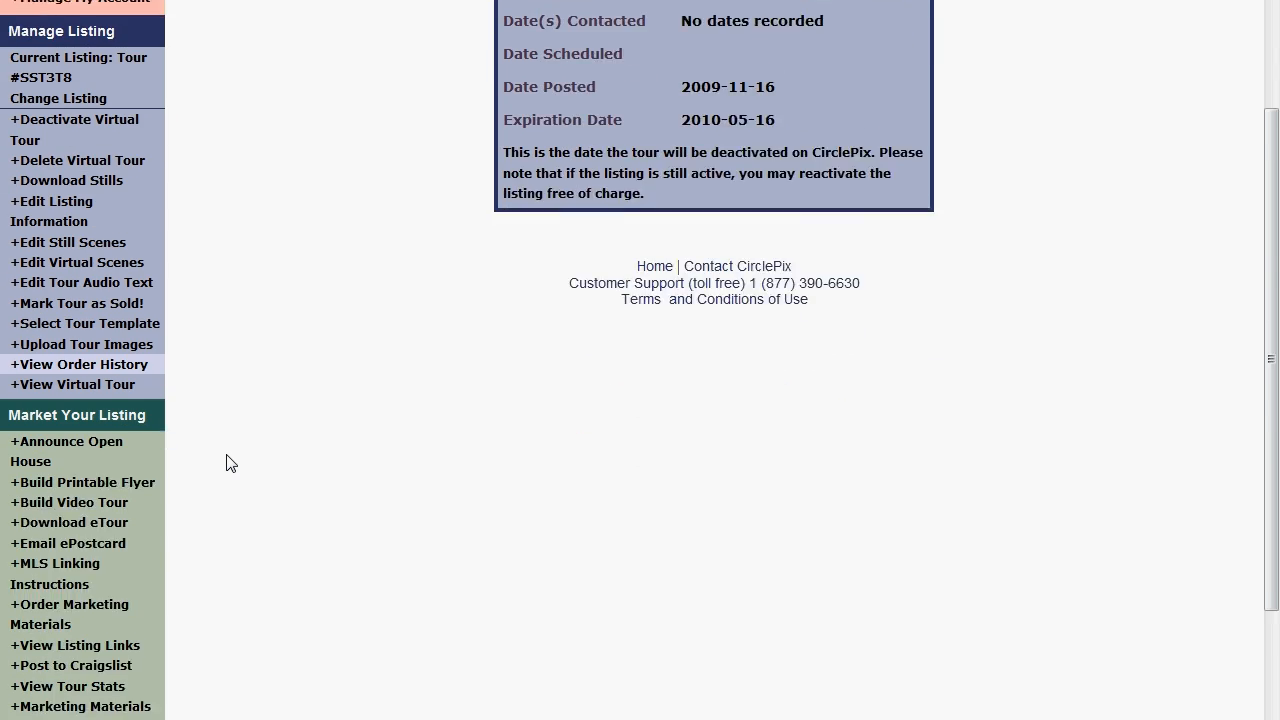
pyautogui.scroll(-3)
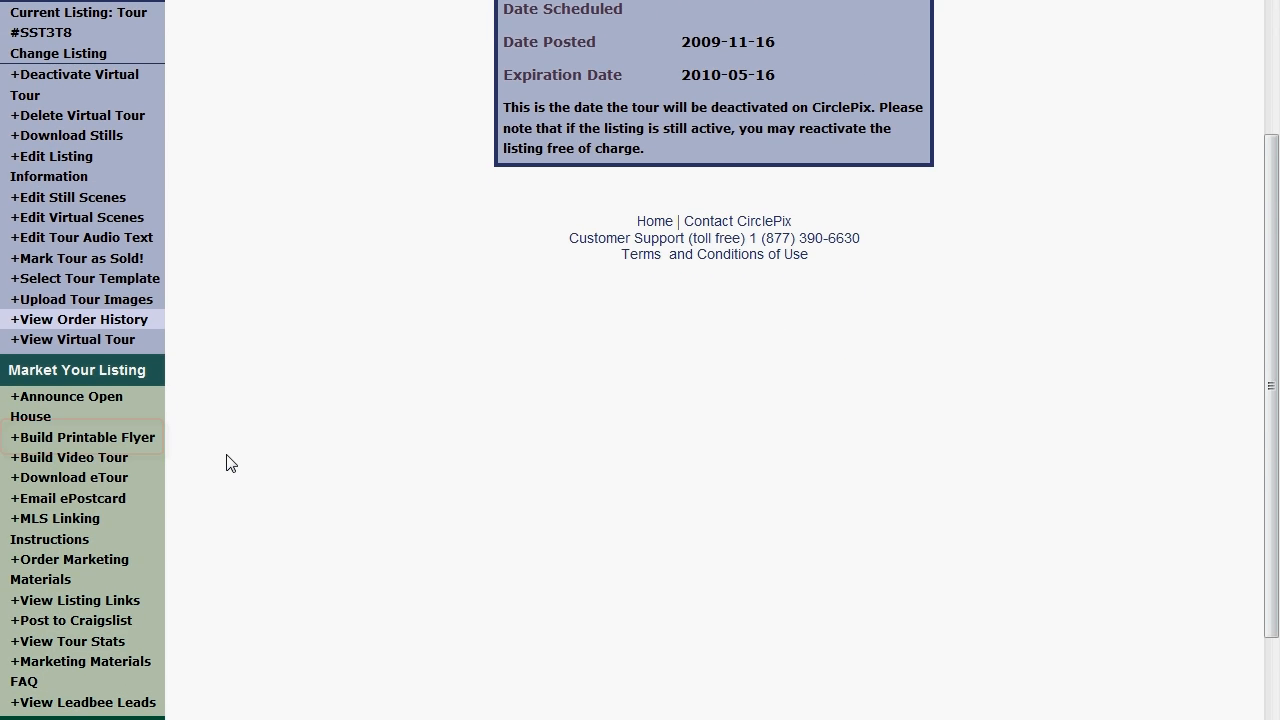
pyautogui.moveTo(124, 448)
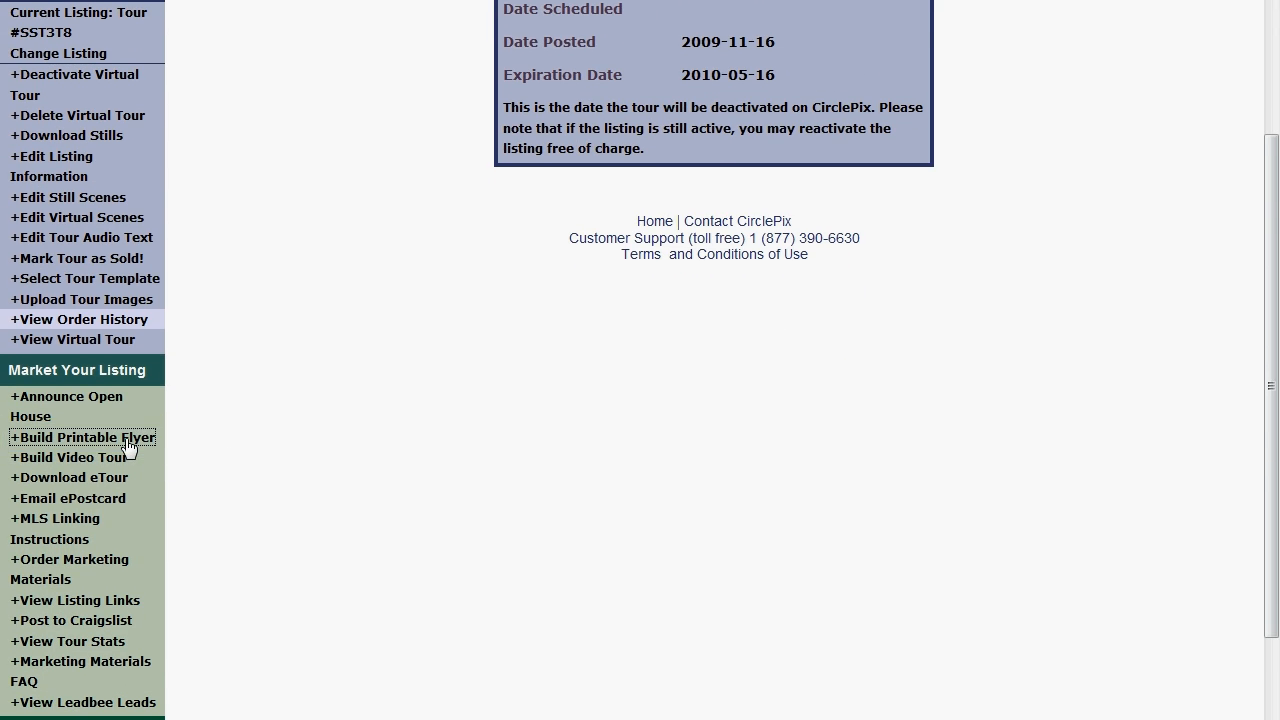
# Start a printable flyer and choose the Window Frame Collection style.
pyautogui.click(90, 278)
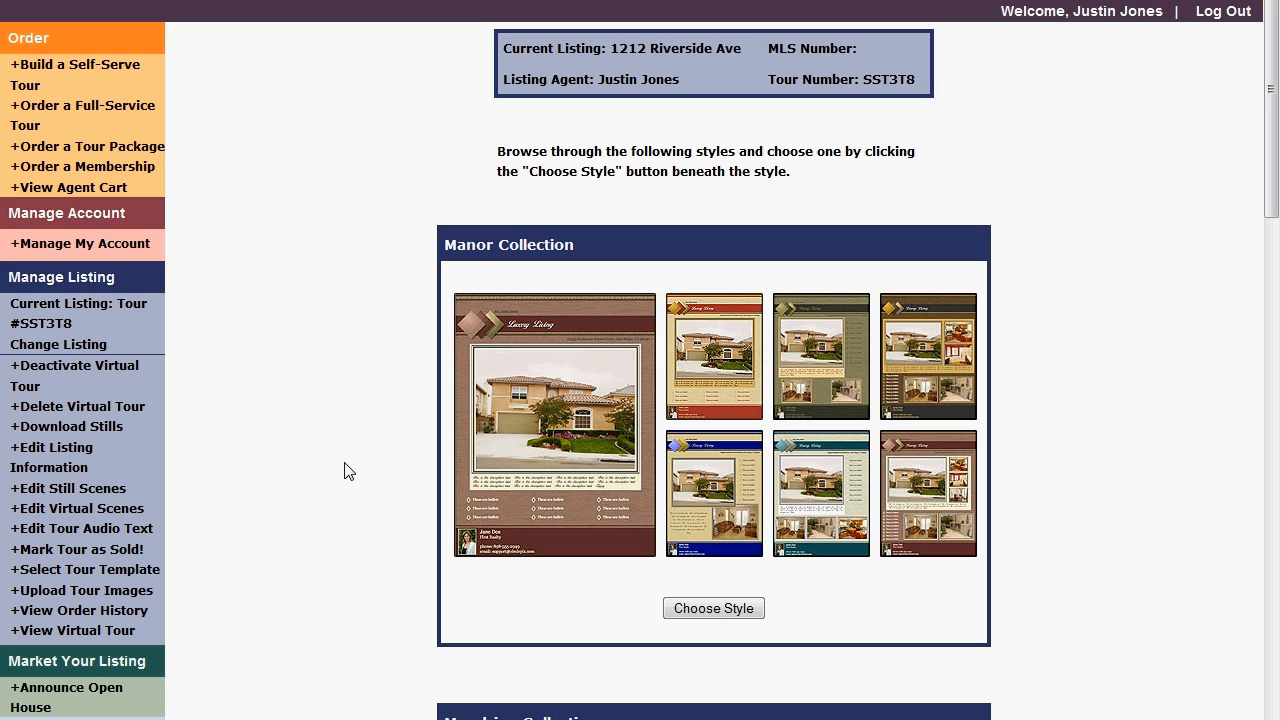
pyautogui.scroll(-3)
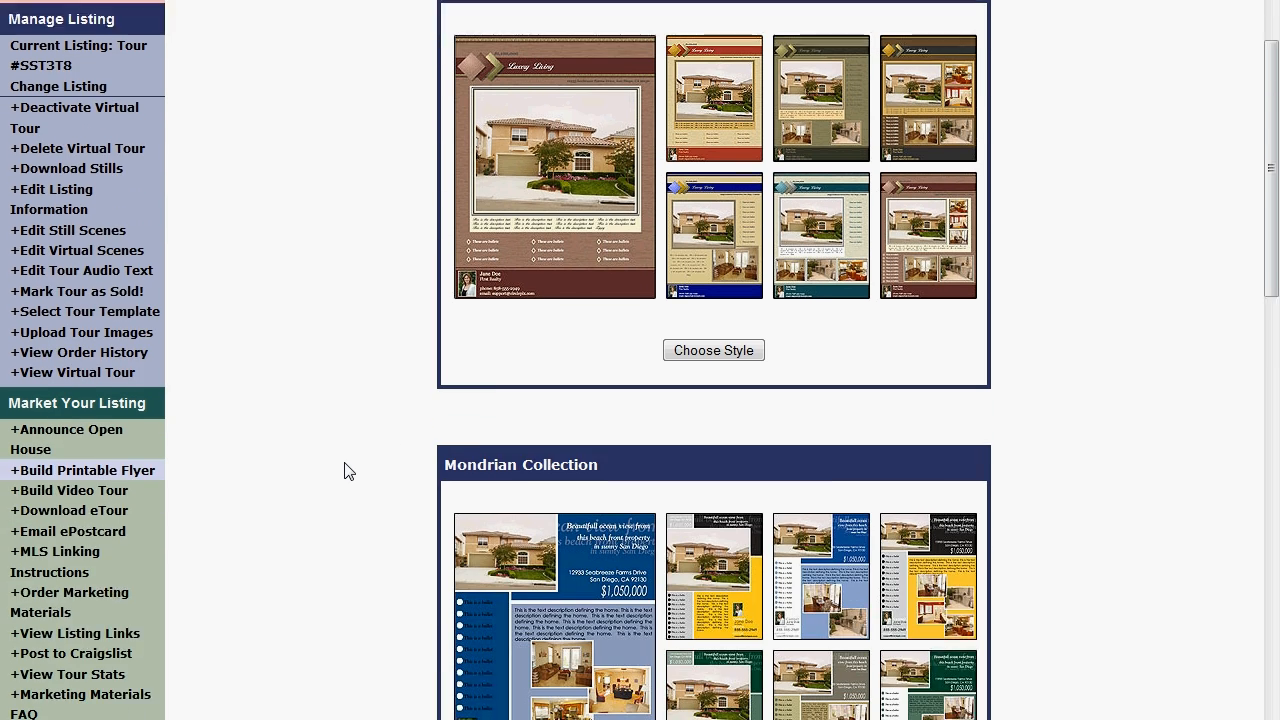
pyautogui.scroll(-3)
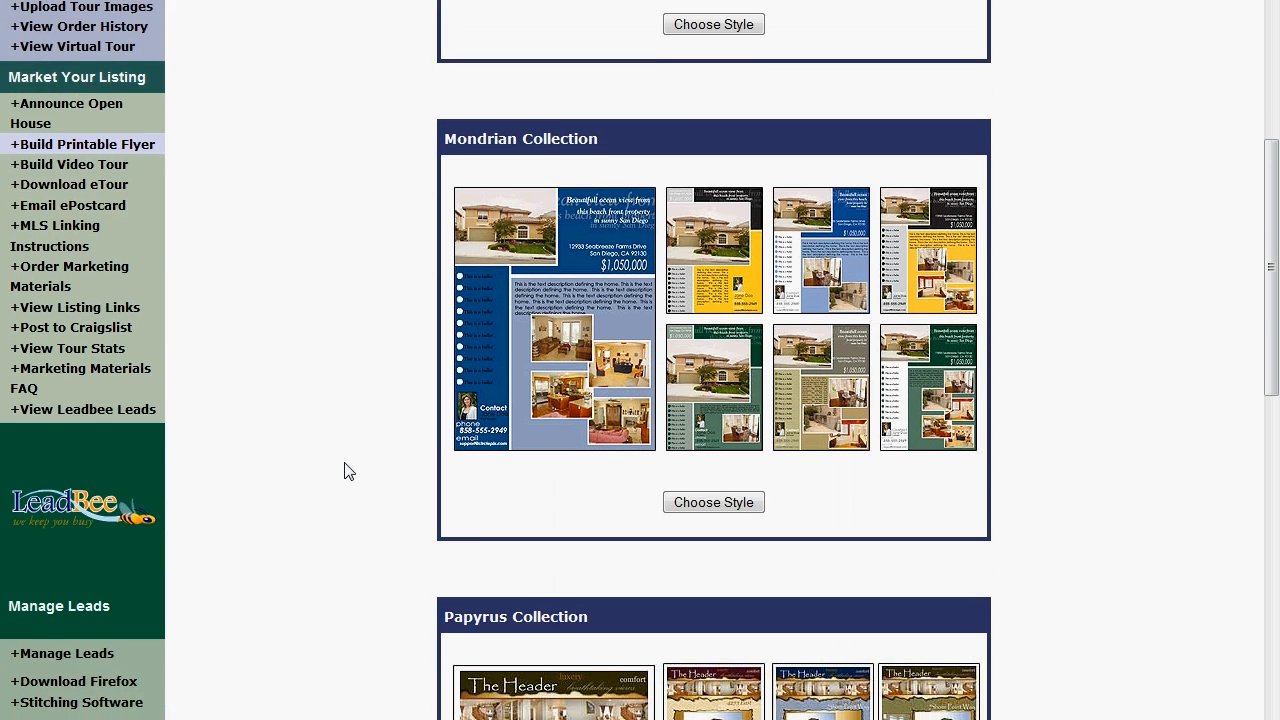
pyautogui.scroll(-3)
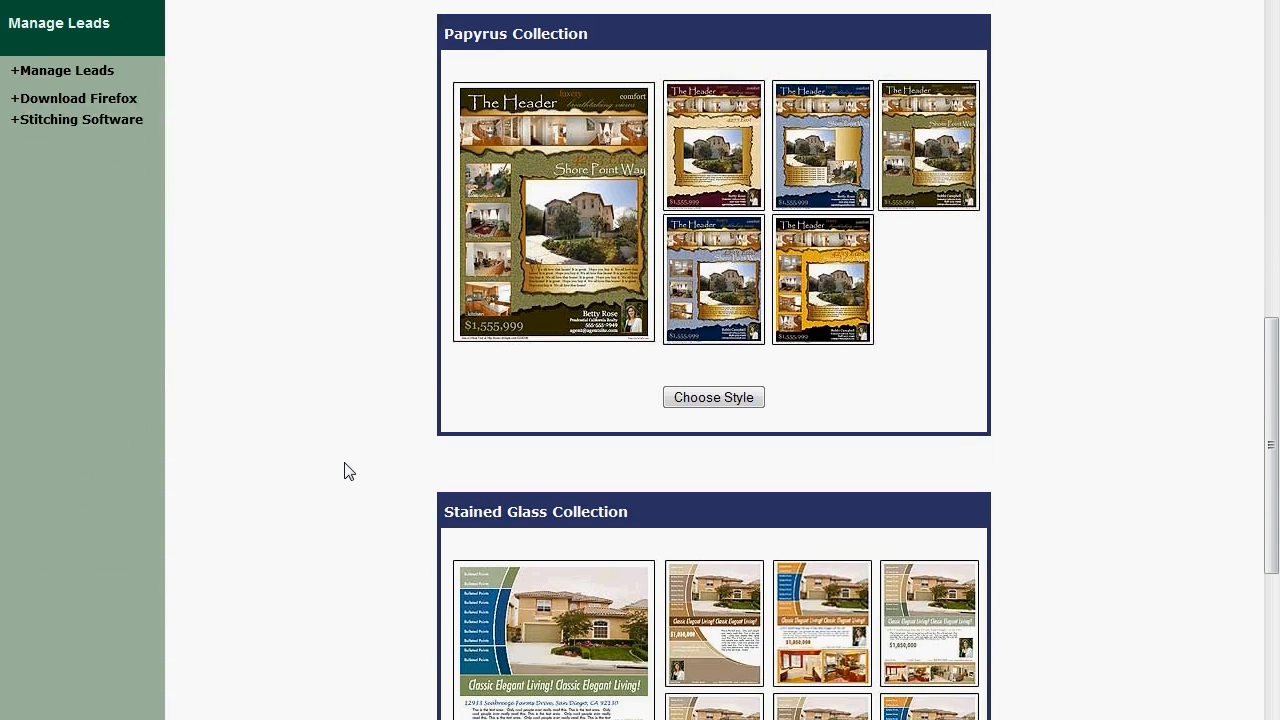
pyautogui.scroll(-3)
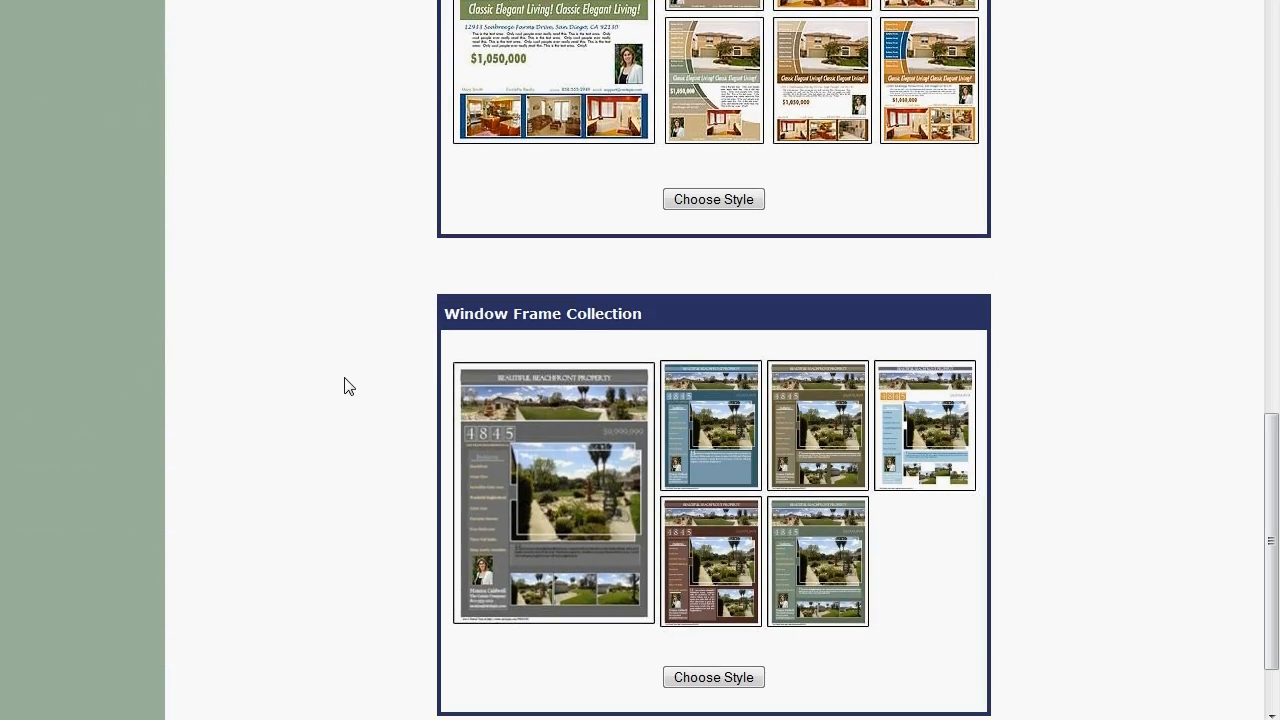
pyautogui.click(712, 676)
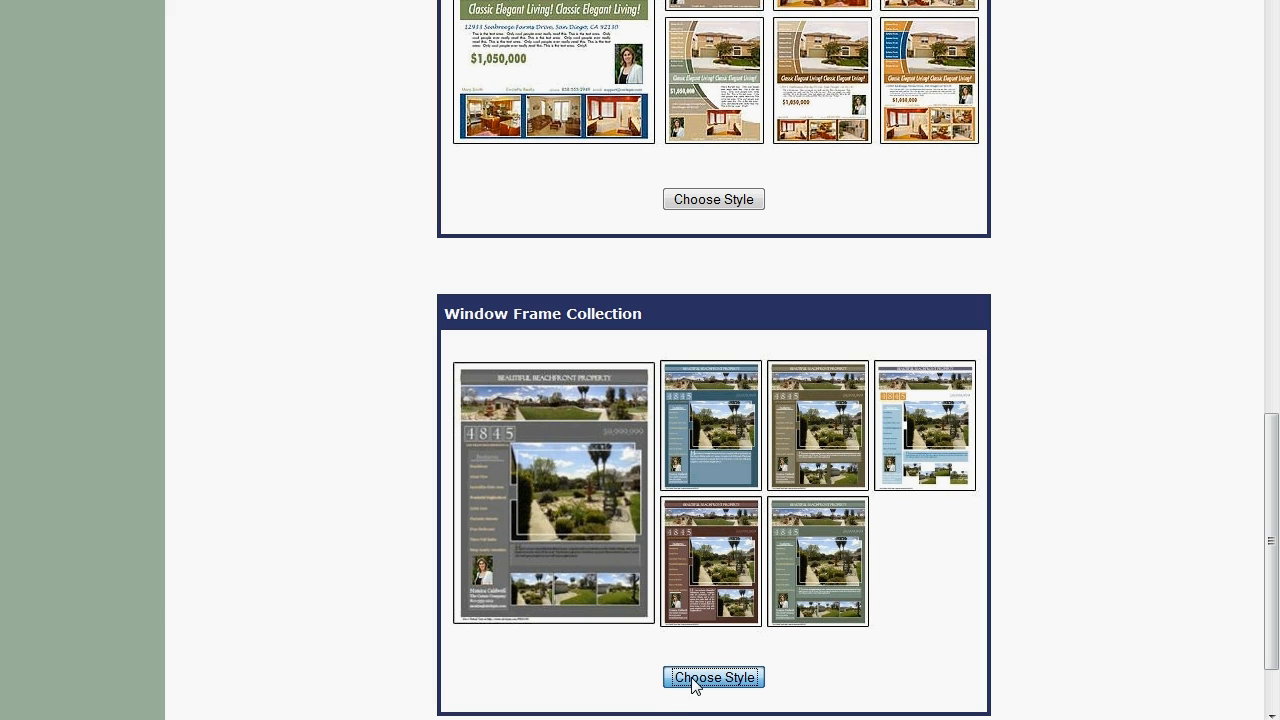
pyautogui.click(712, 676)
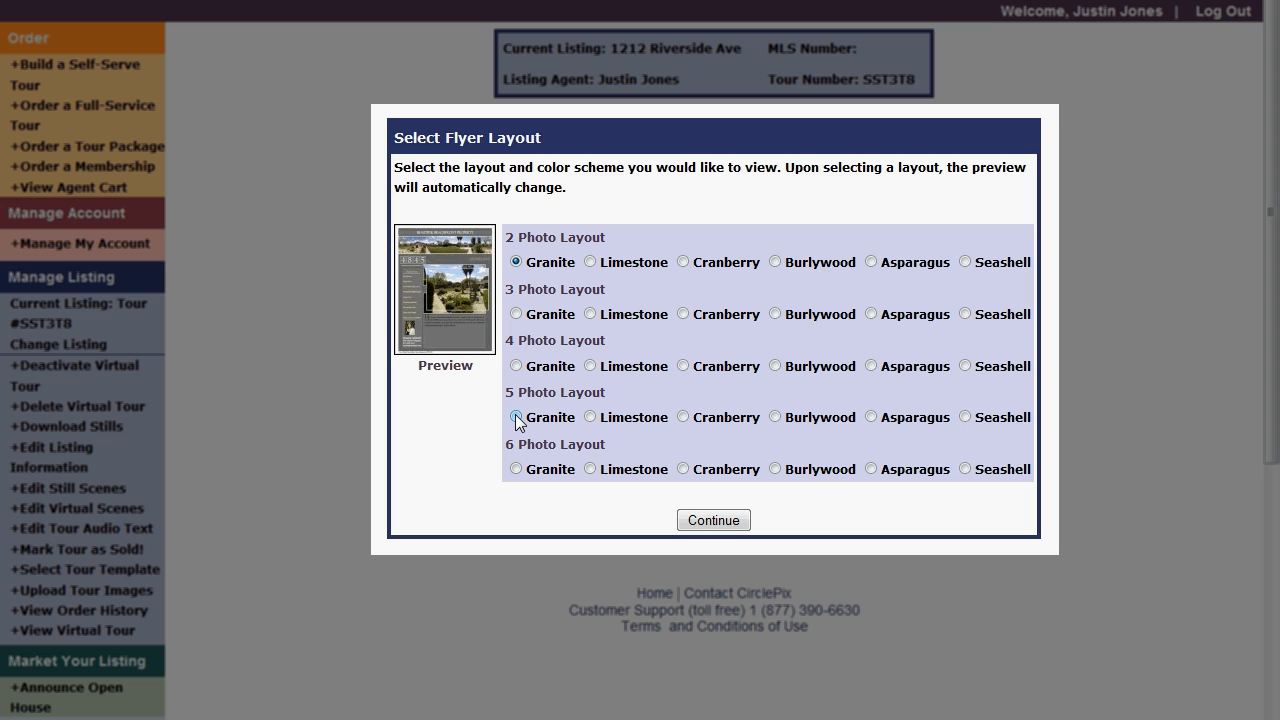
# Compare Granite and Cranberry, then confirm the 5-photo layout in Limestone.
pyautogui.click(516, 418)
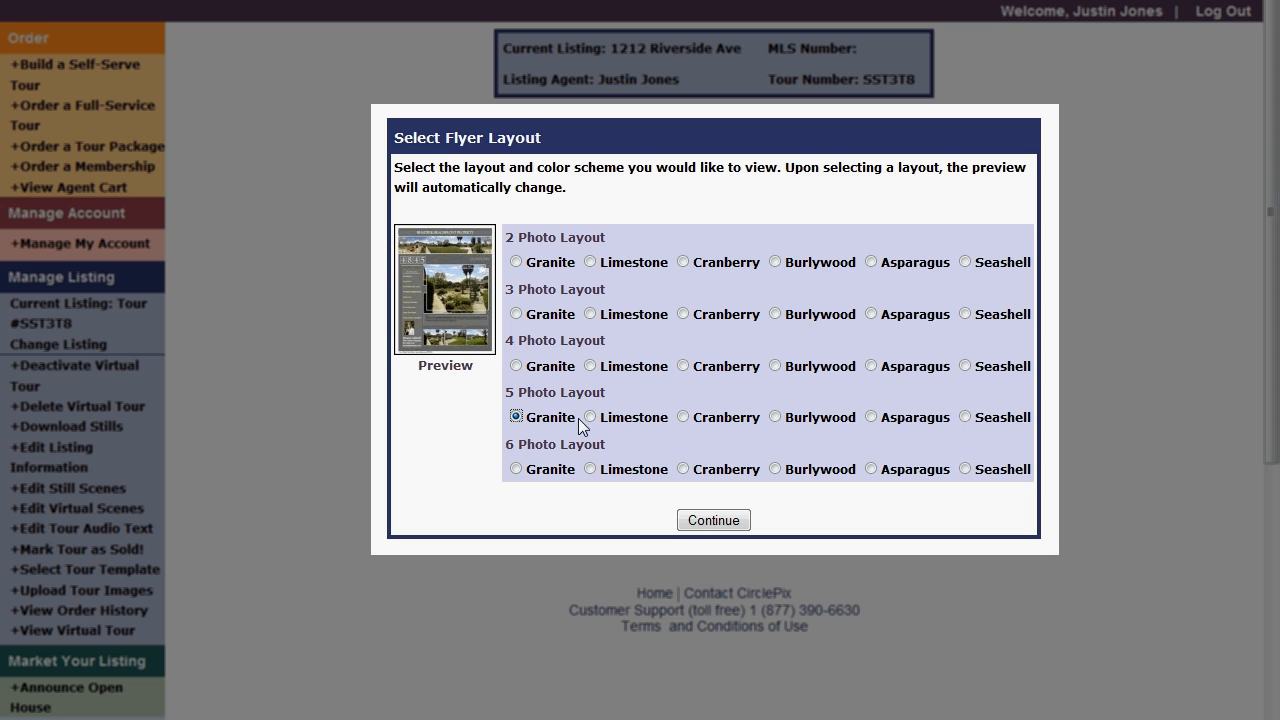
pyautogui.click(684, 418)
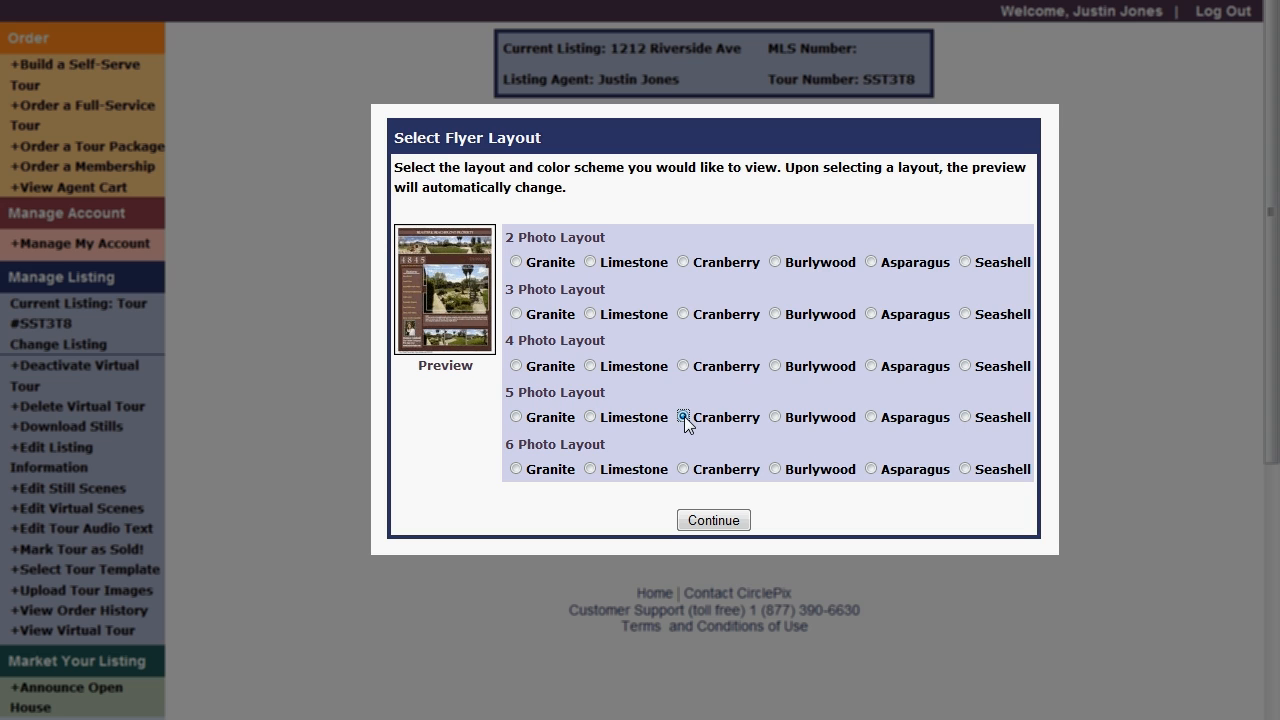
pyautogui.click(590, 418)
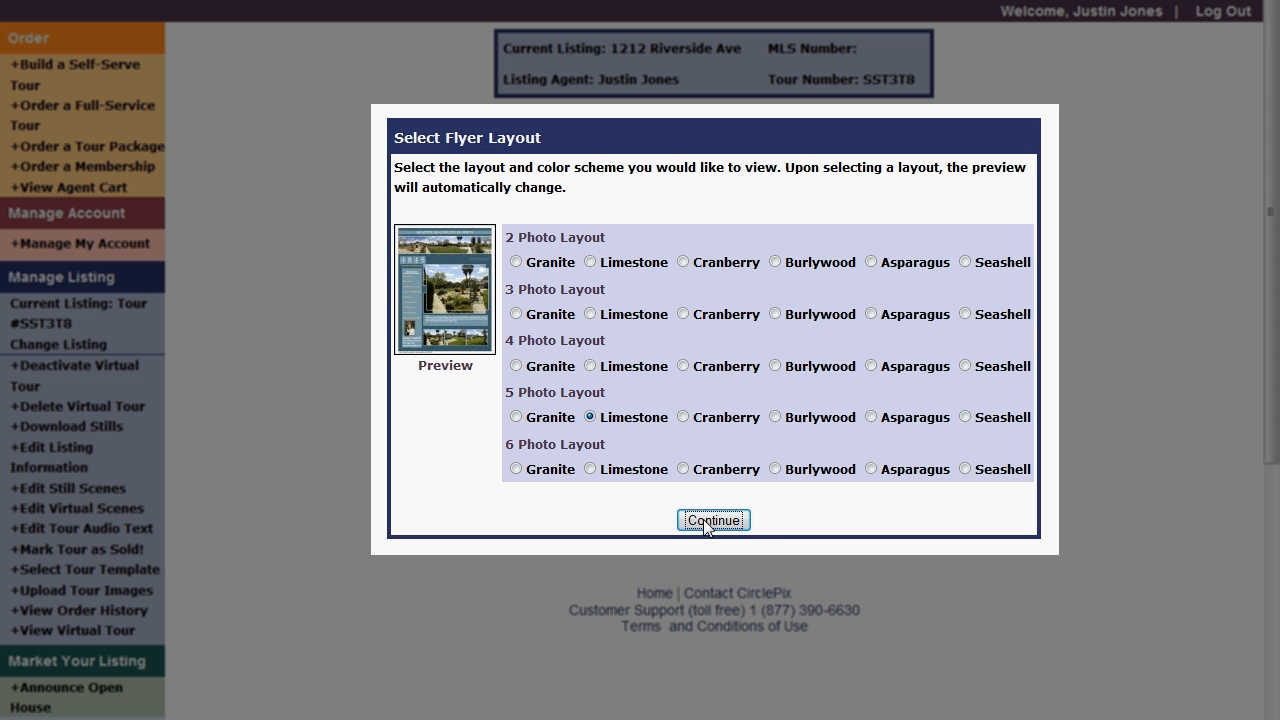
pyautogui.click(712, 520)
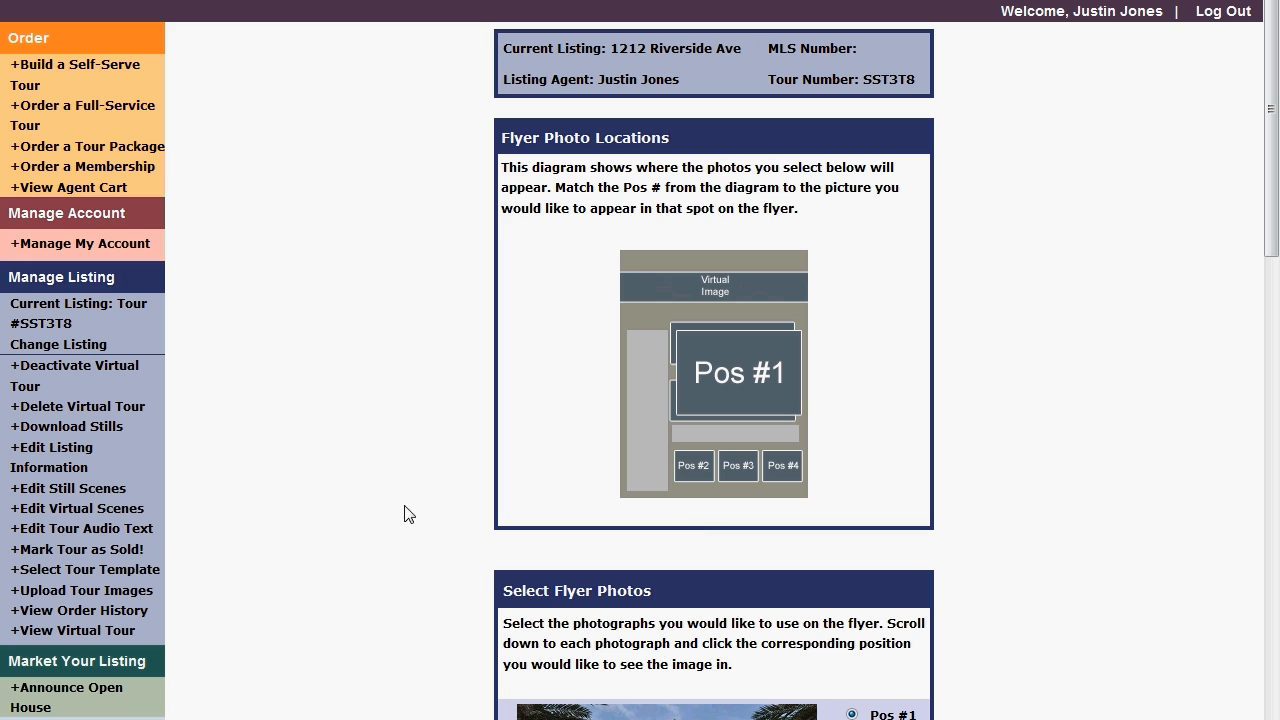
# Keep the front, kitchen, bedroom and bathroom photos in positions 1–4 and continue.
pyautogui.scroll(-3)
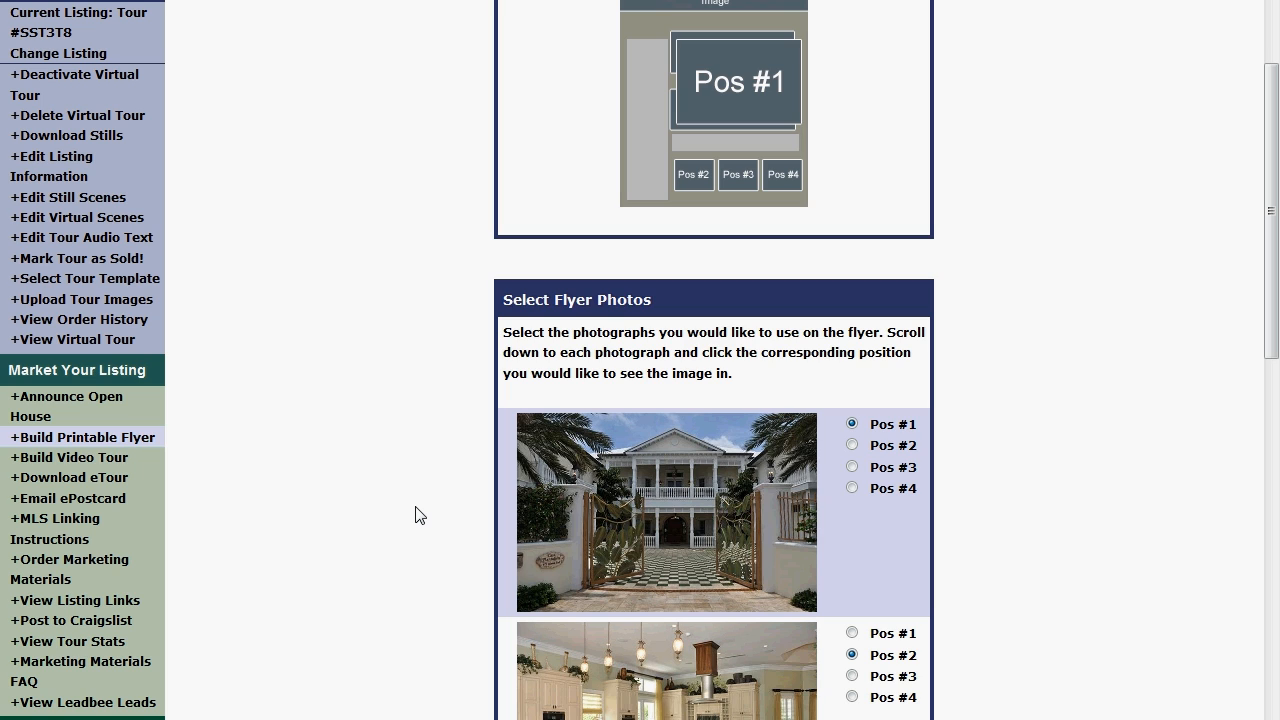
pyautogui.scroll(-3)
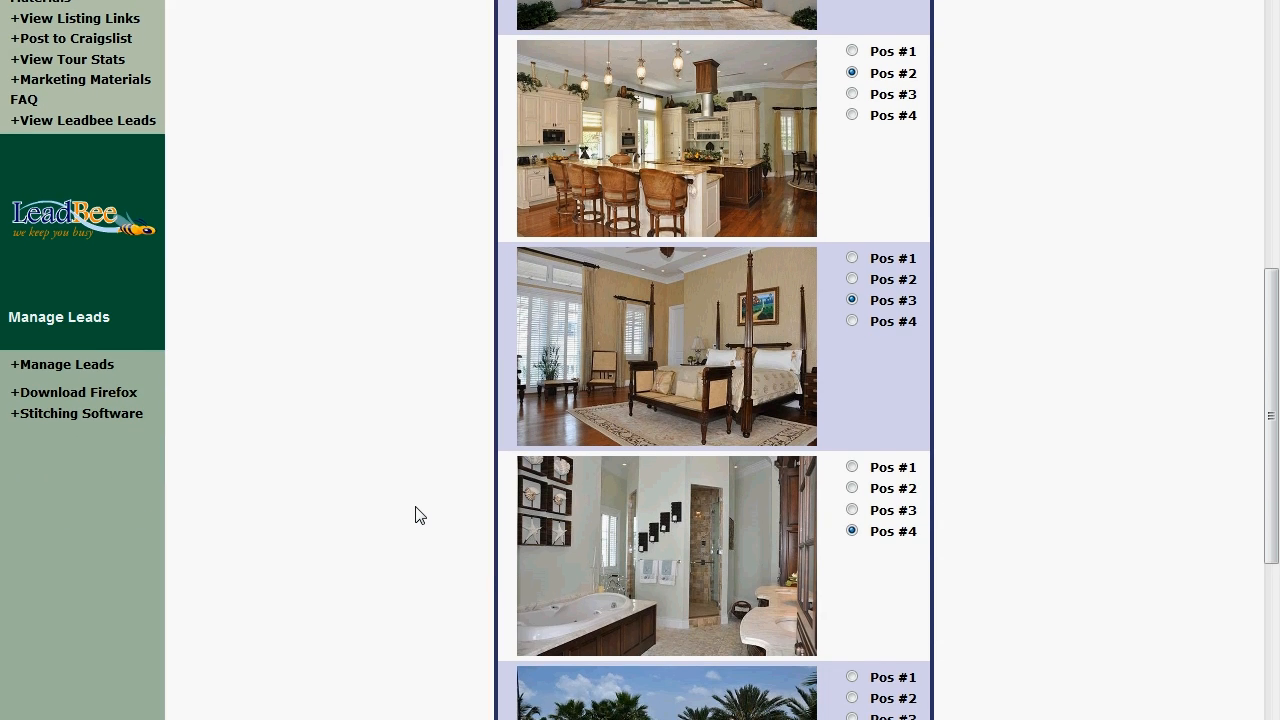
pyautogui.scroll(3)
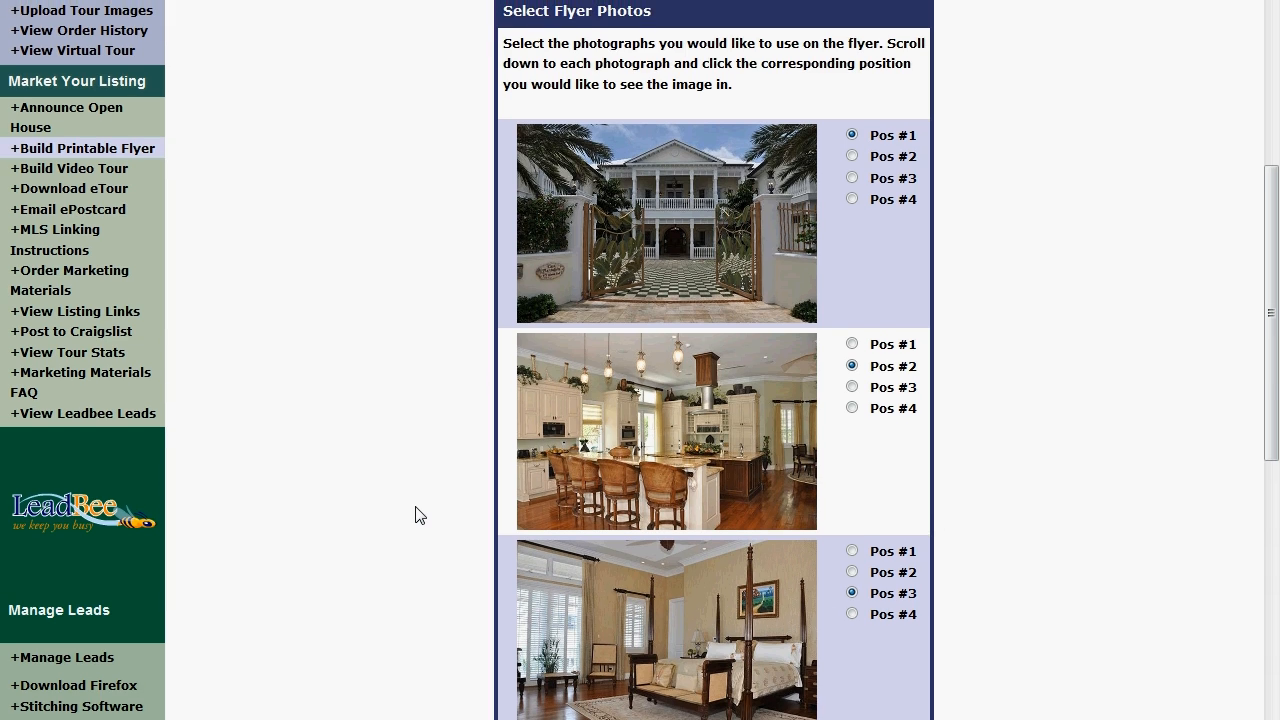
pyautogui.scroll(-3)
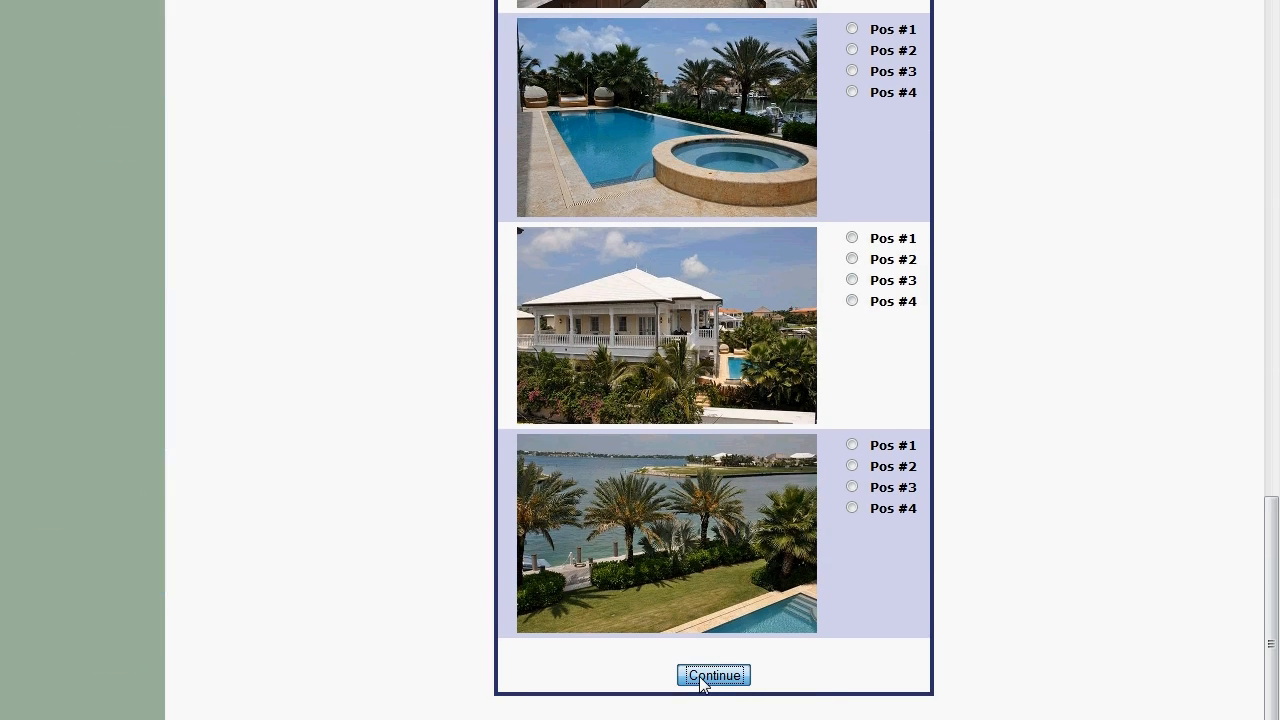
pyautogui.click(712, 676)
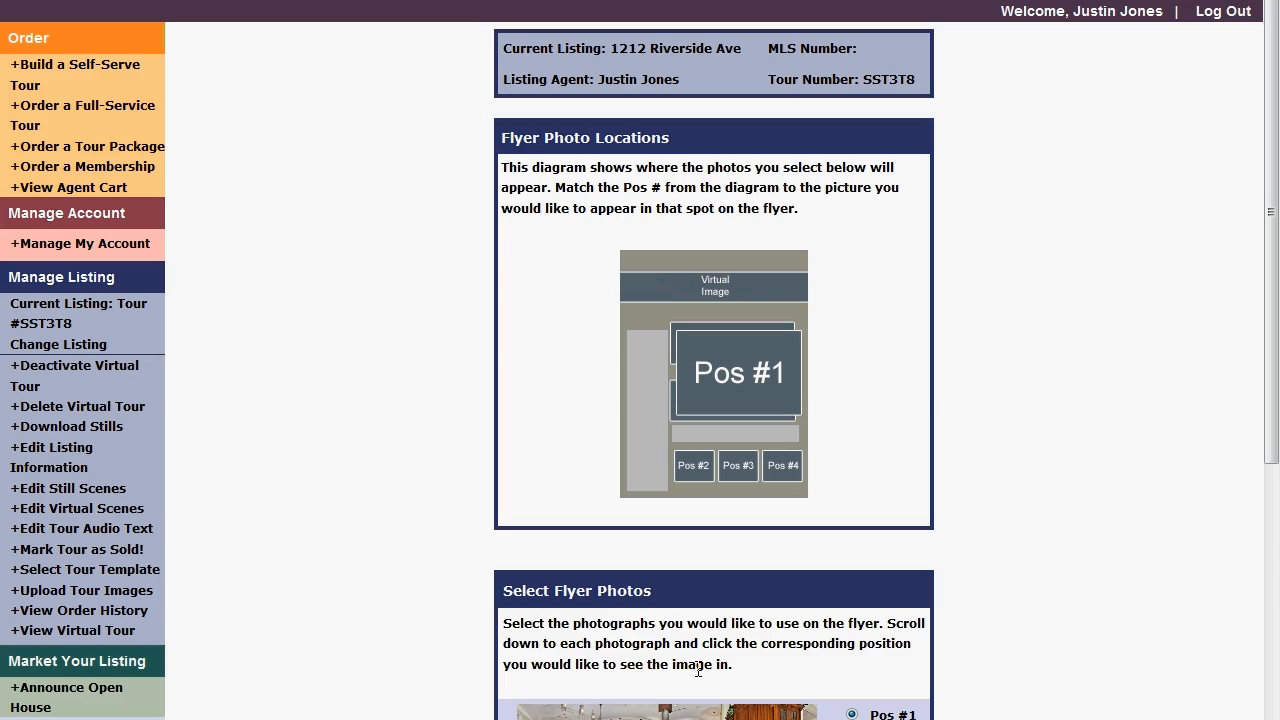
# Use the pool panorama as the flyer's Pos #1 virtual image and continue.
pyautogui.scroll(-3)
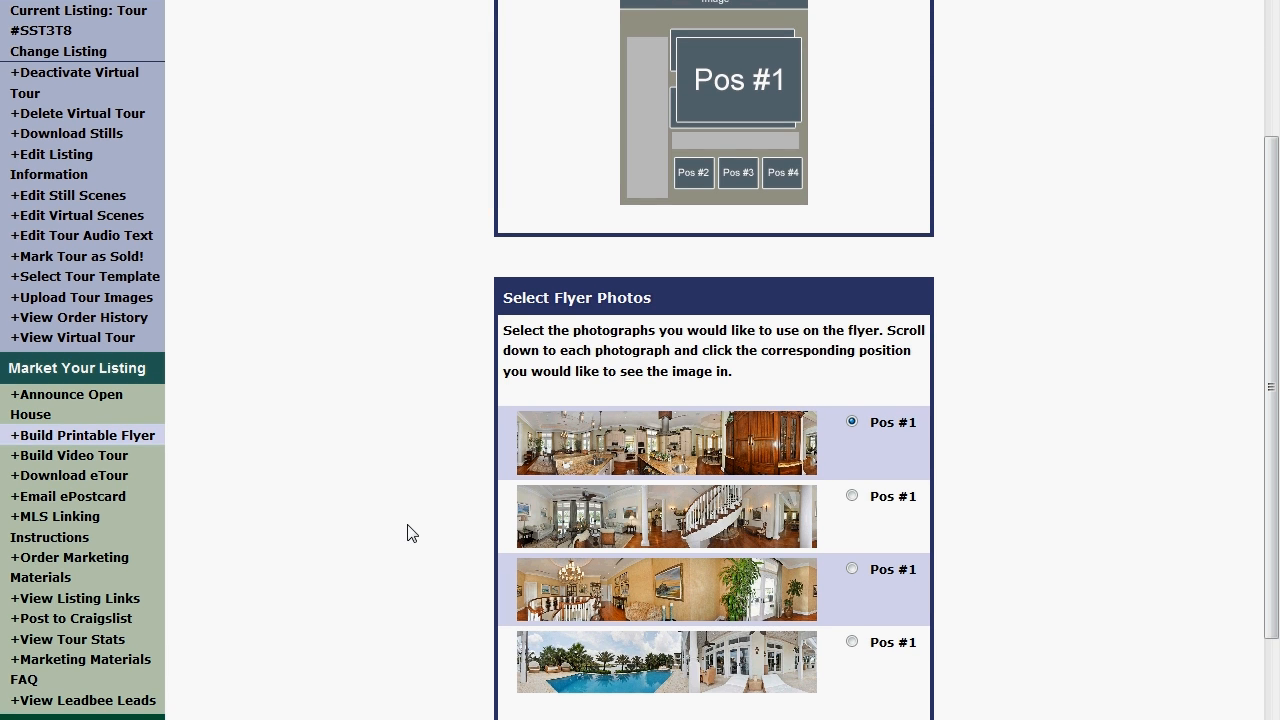
pyautogui.scroll(-3)
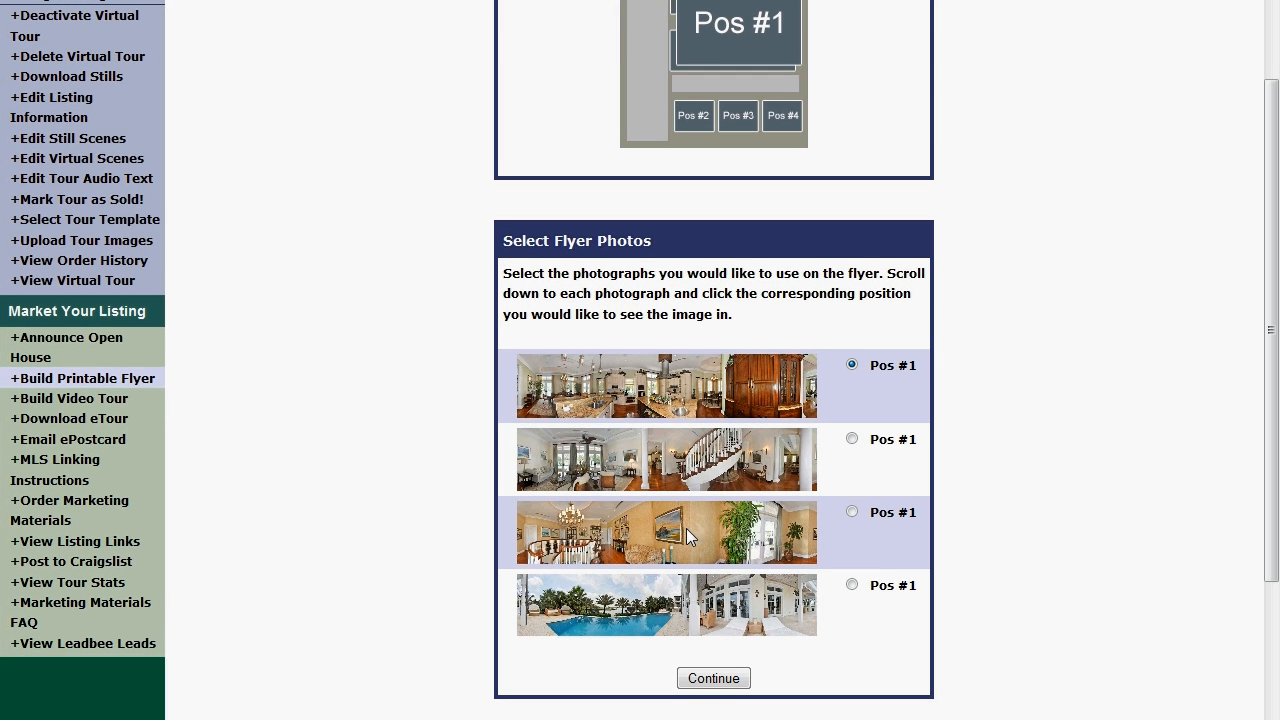
pyautogui.click(852, 584)
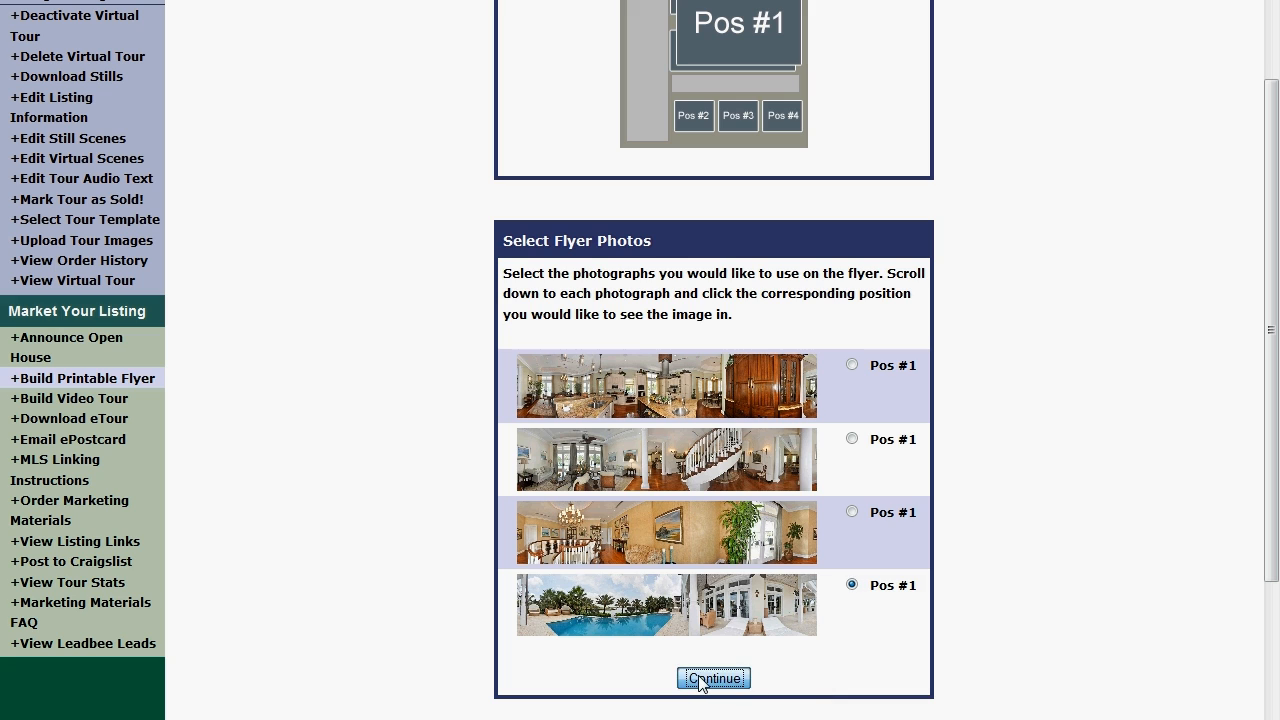
pyautogui.click(712, 678)
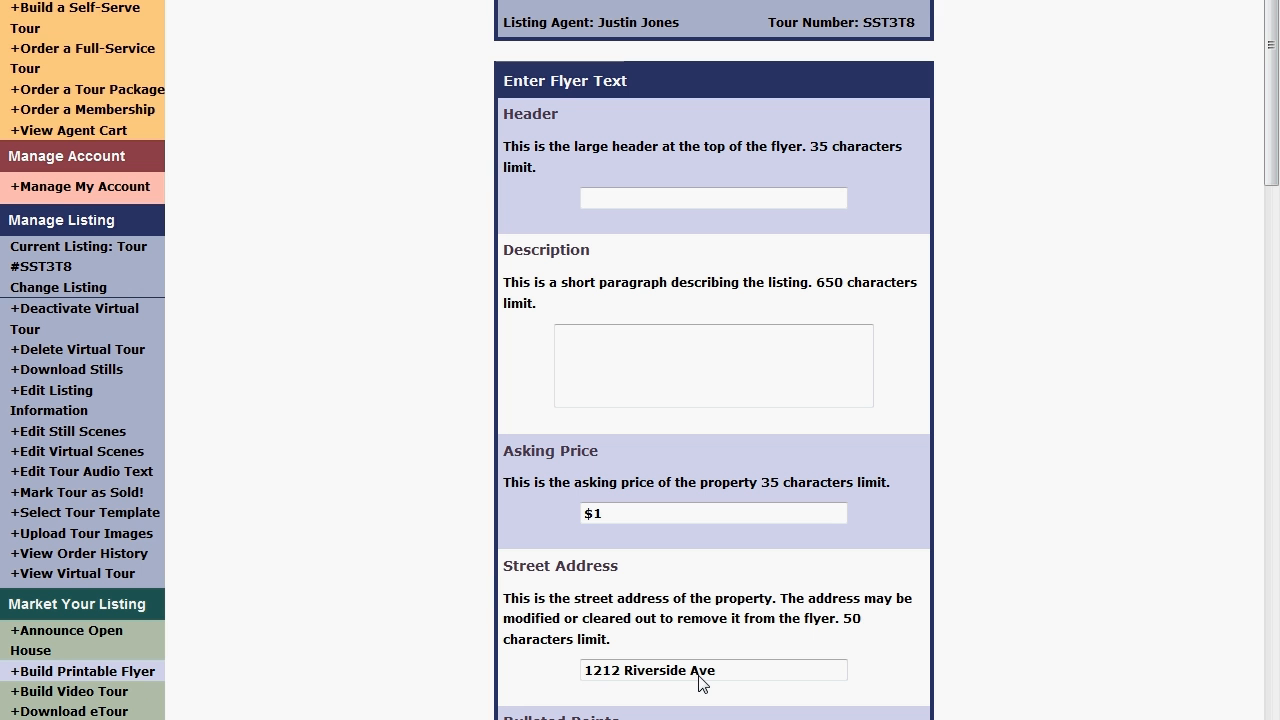
pyautogui.moveTo(312, 356)
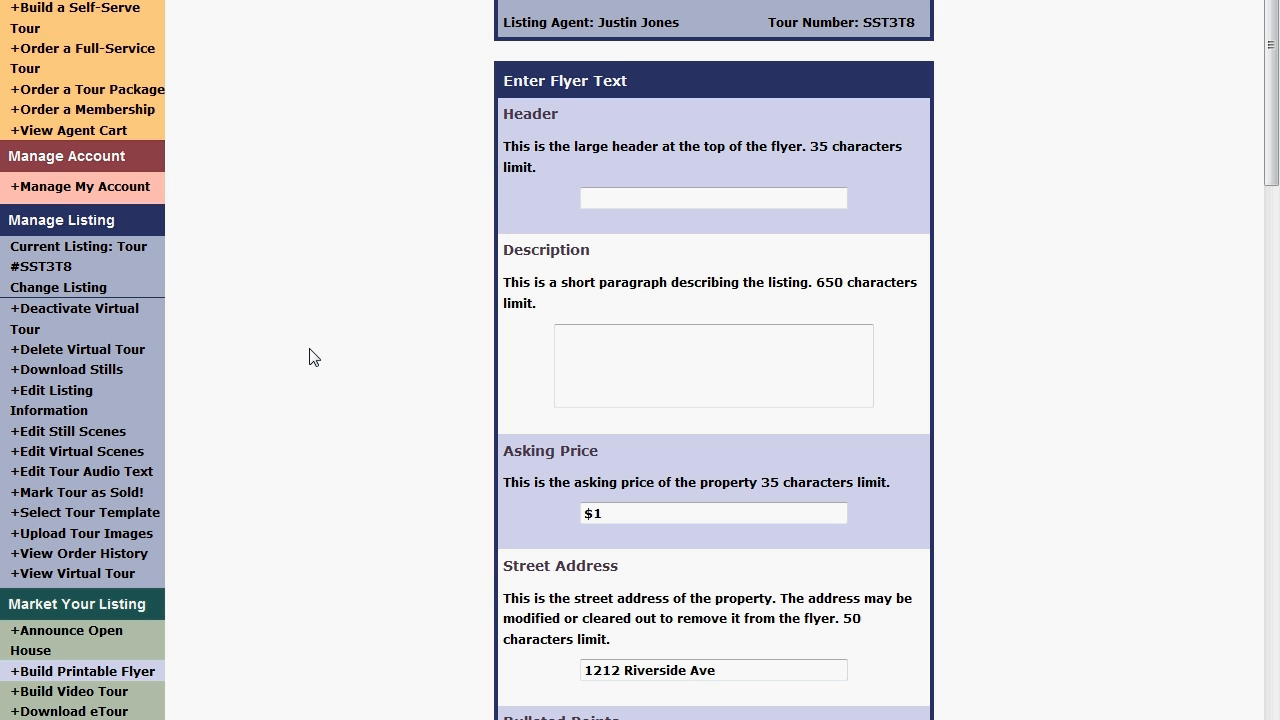
pyautogui.moveTo(488, 292)
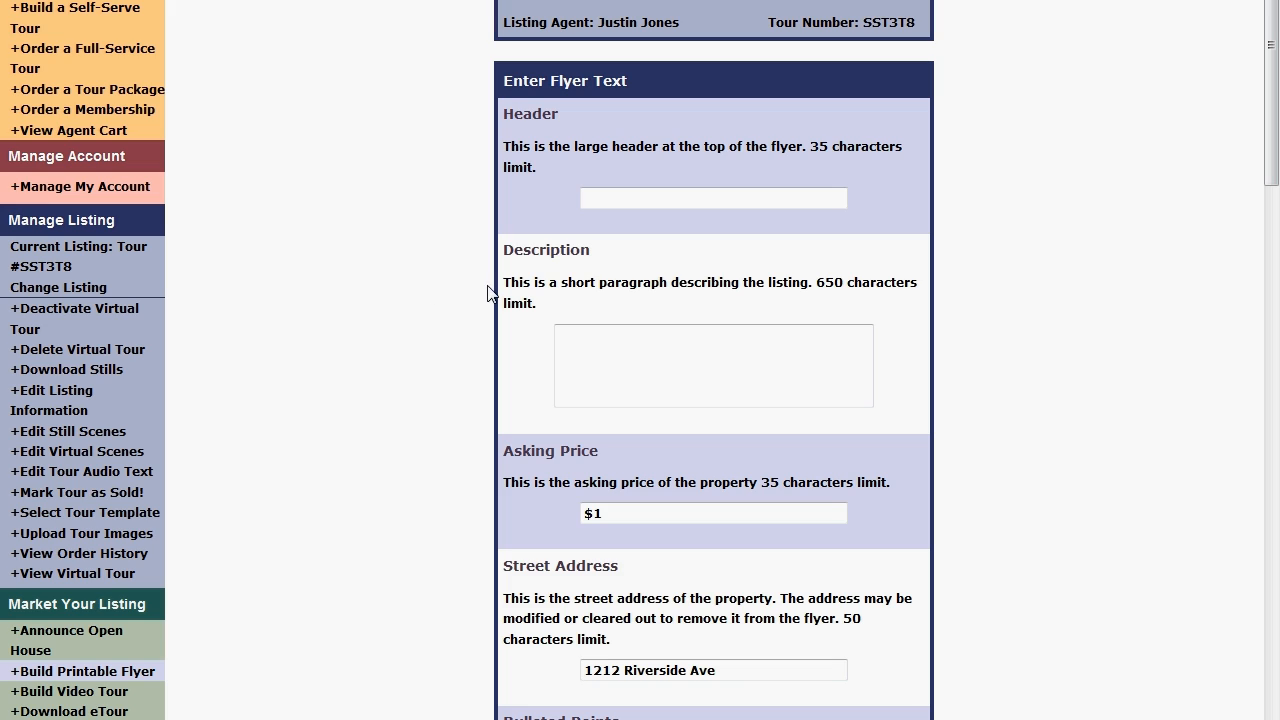
# Enter the flyer header 'Stunning Home' in the text form.
pyautogui.click(712, 198)
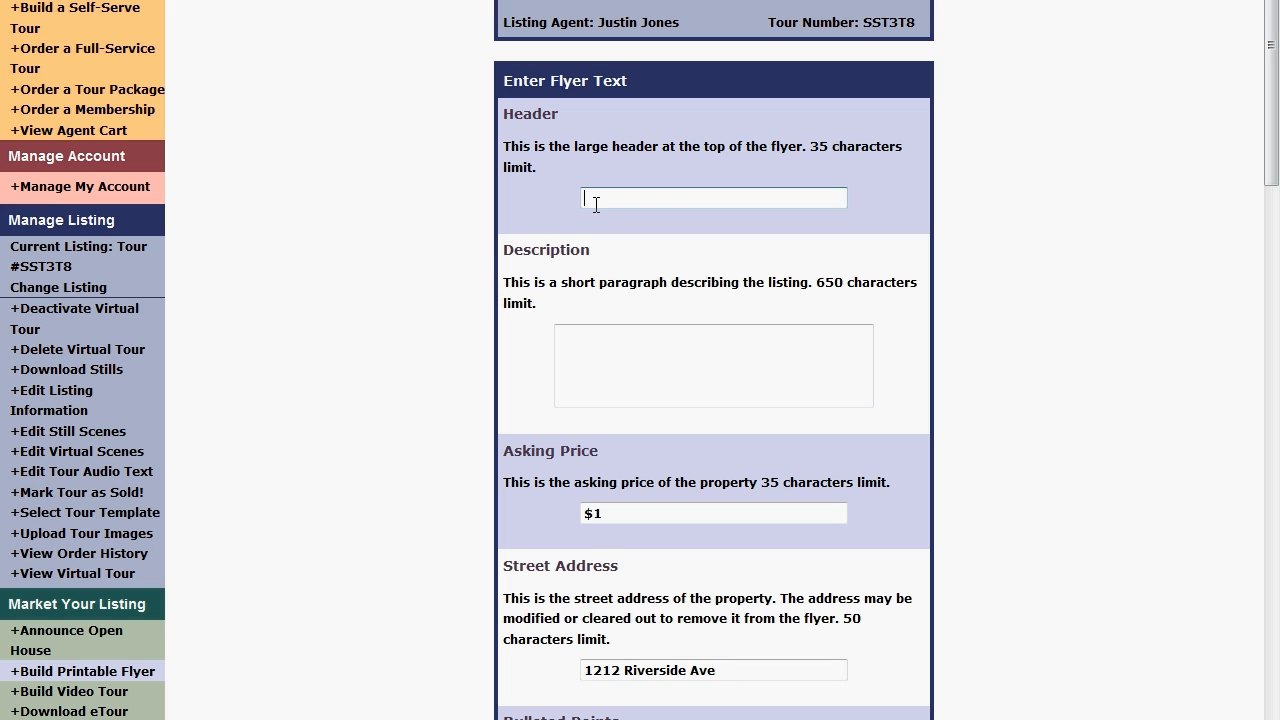
pyautogui.write('Stunning')
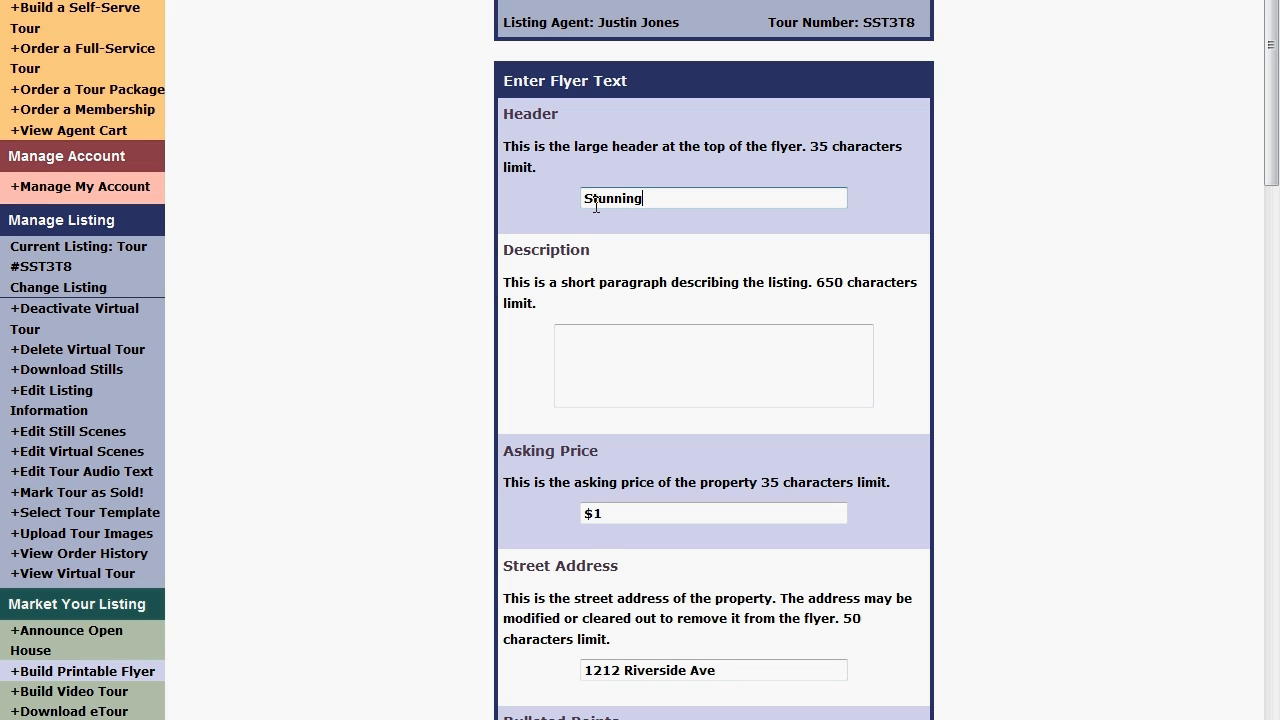
pyautogui.write('Home')
pyautogui.click(714, 514)
pyautogui.write(',900,000')
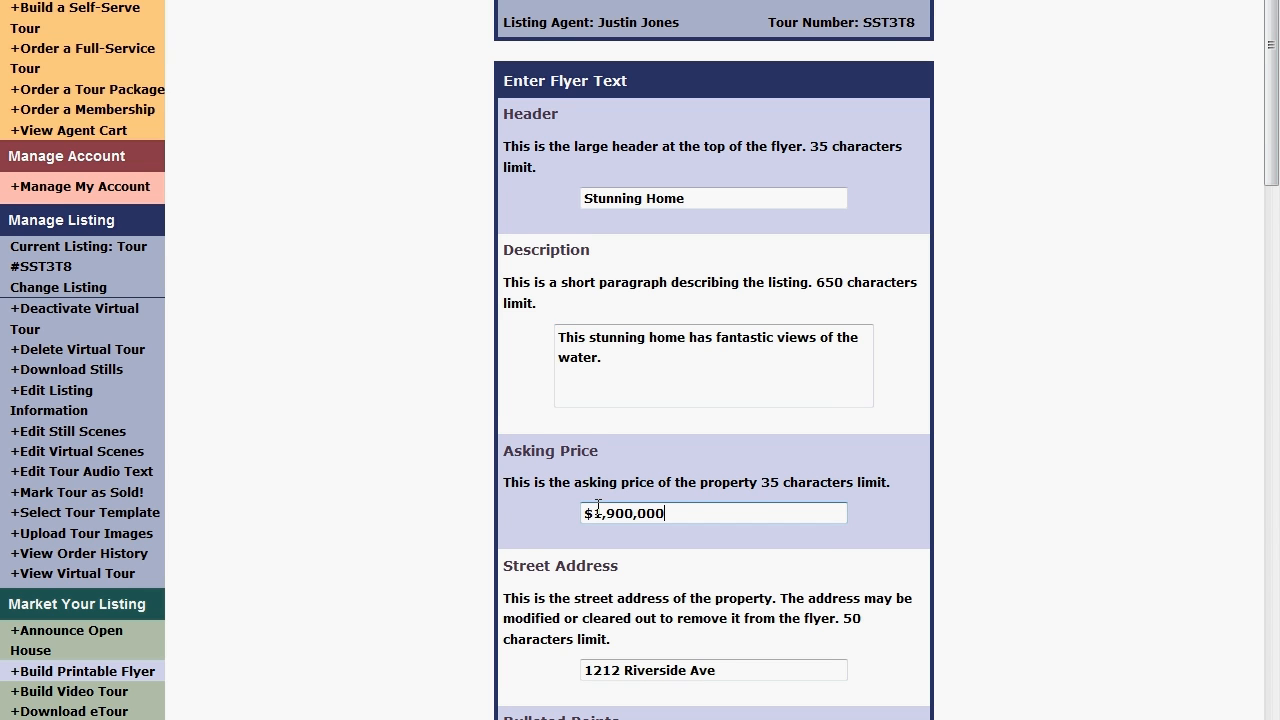
pyautogui.scroll(-3)
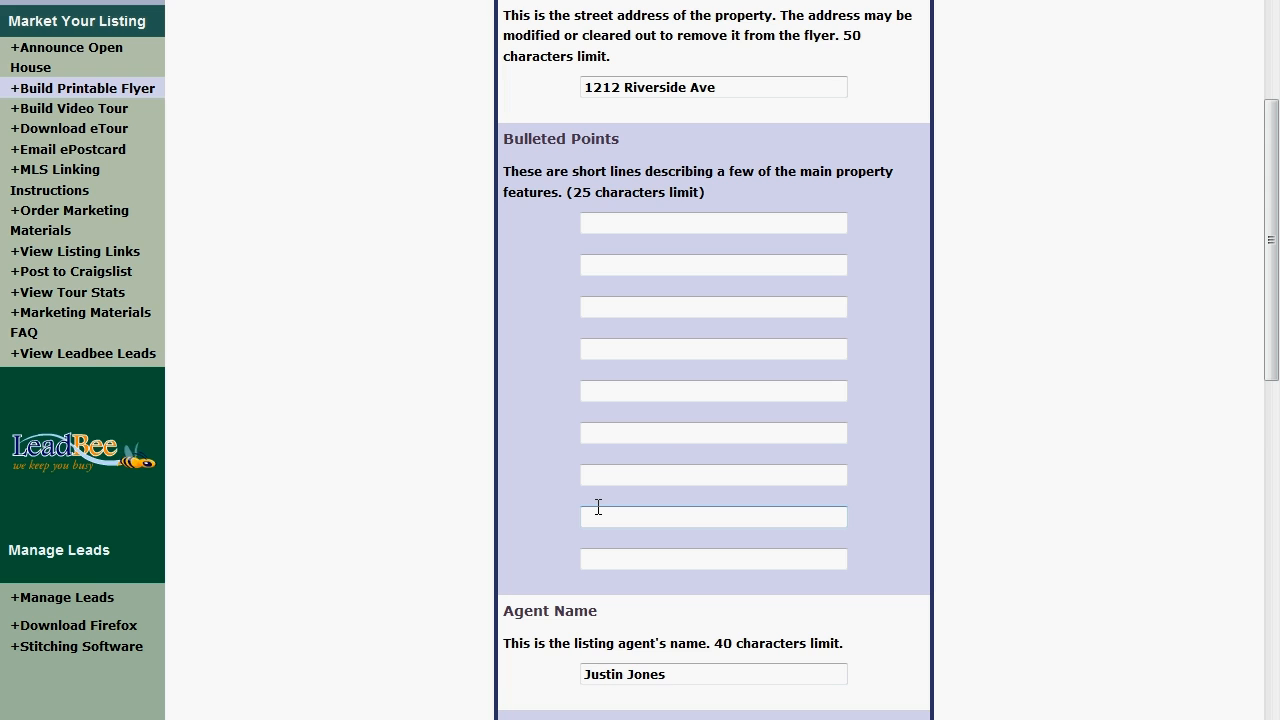
# Submit the flyer text, leaving agent, website and bulleted-point fields as they are.
pyautogui.scroll(-3)
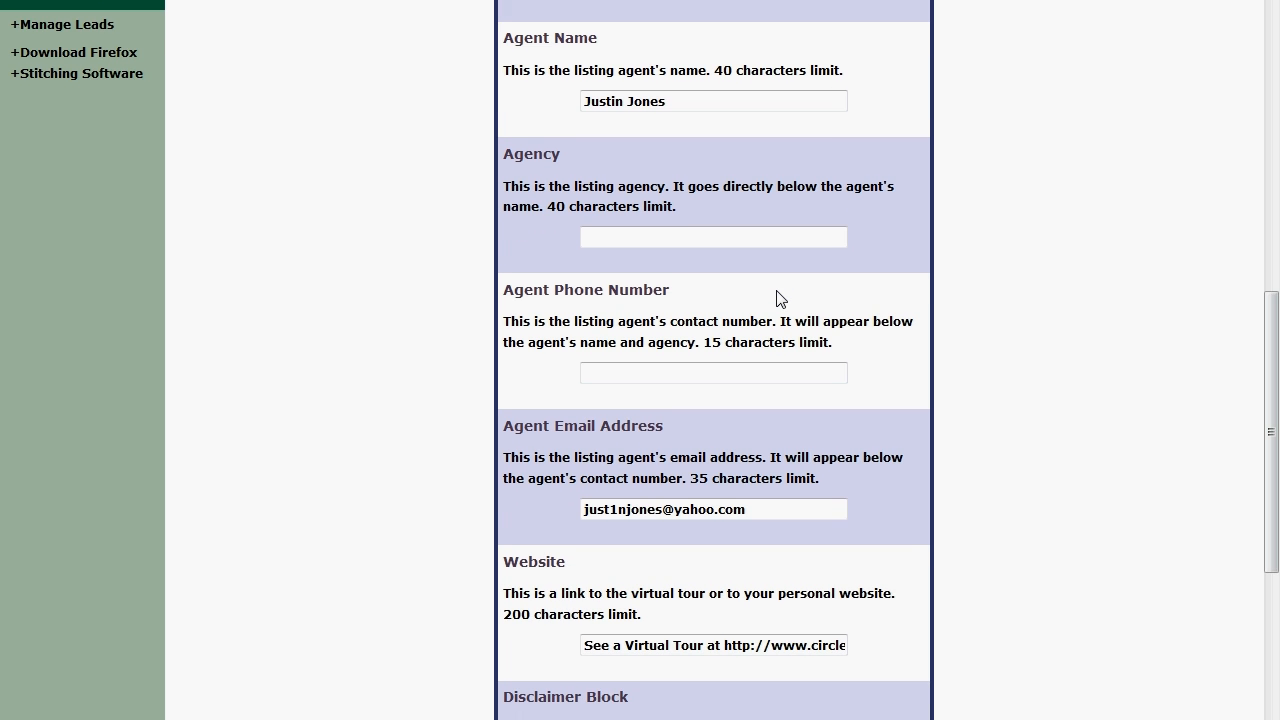
pyautogui.scroll(-3)
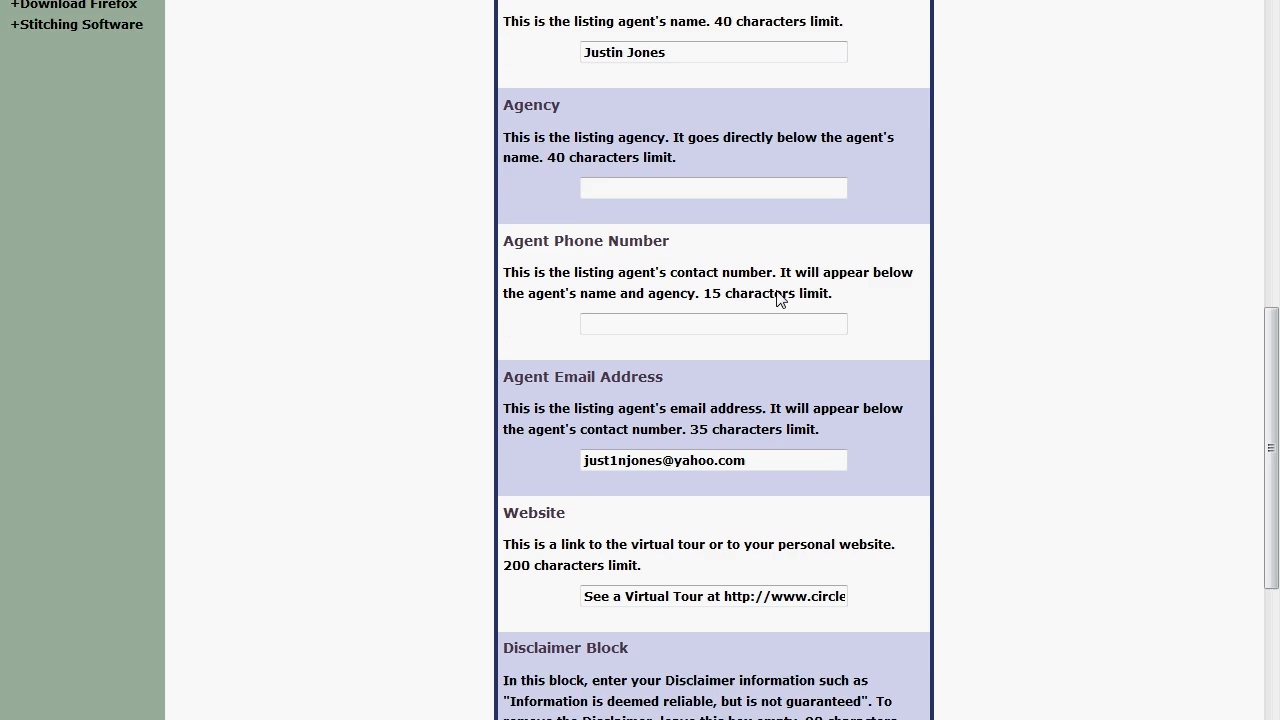
pyautogui.scroll(-3)
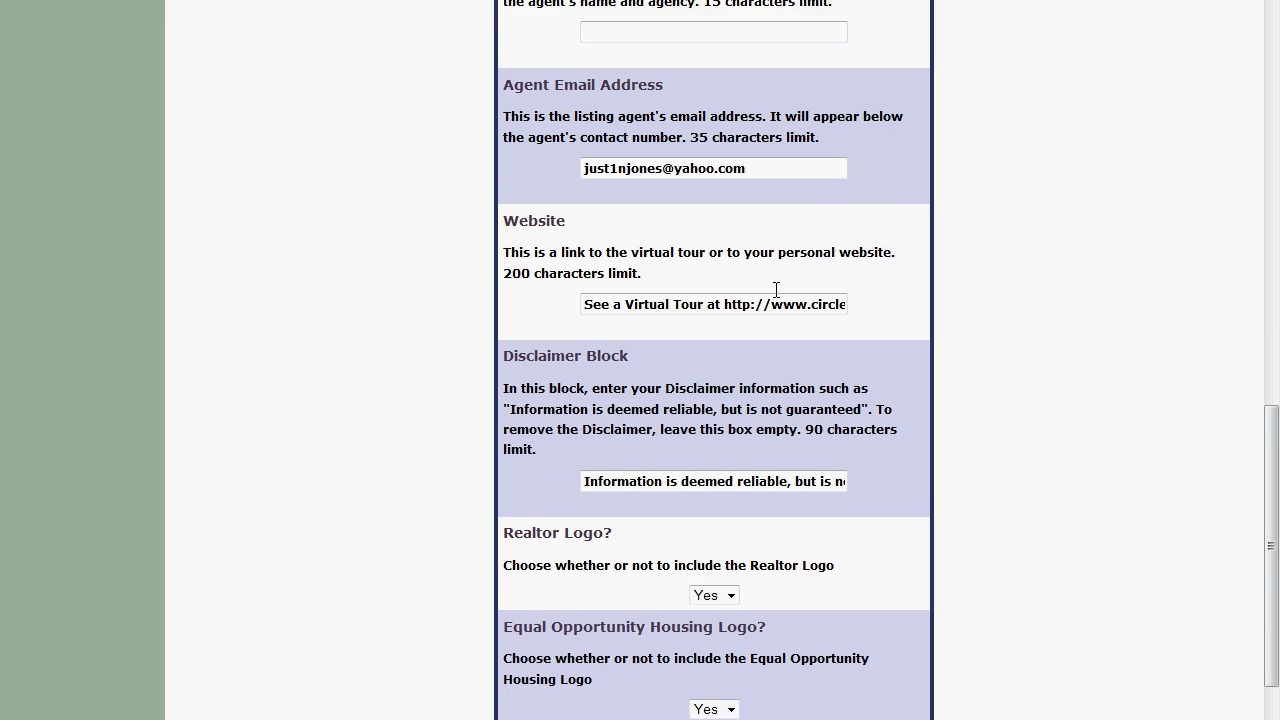
pyautogui.scroll(-3)
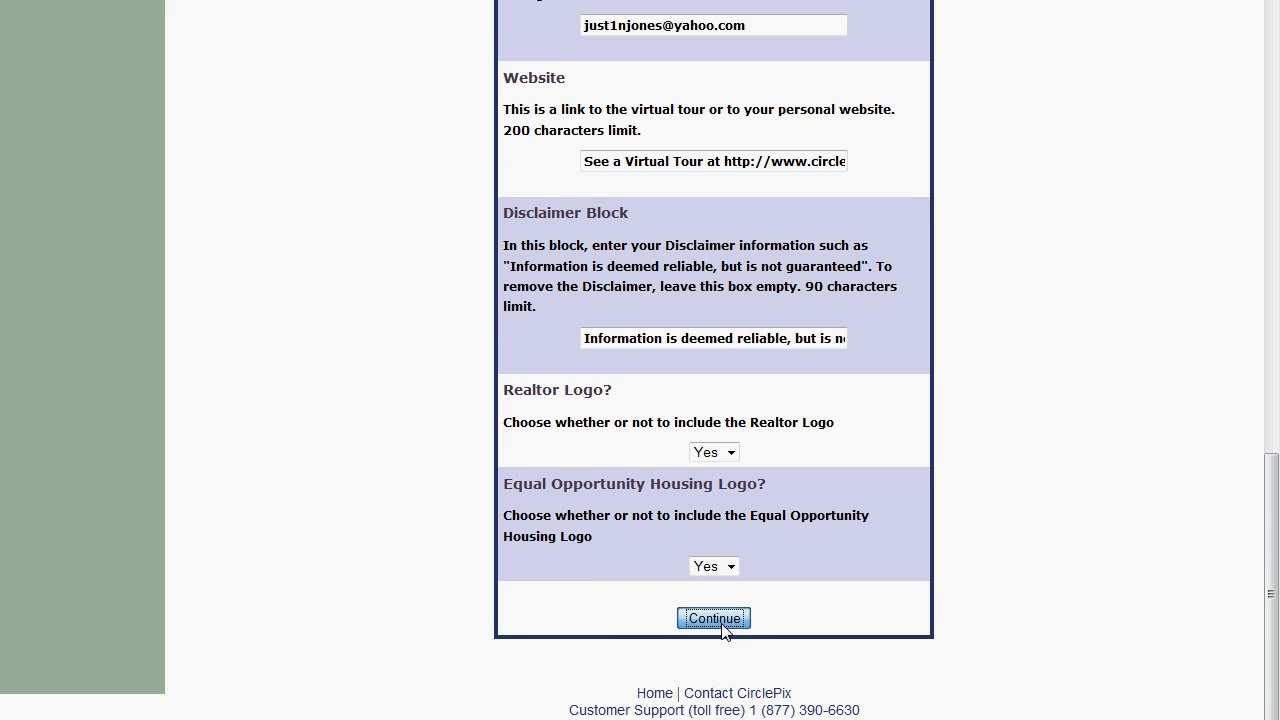
pyautogui.click(712, 618)
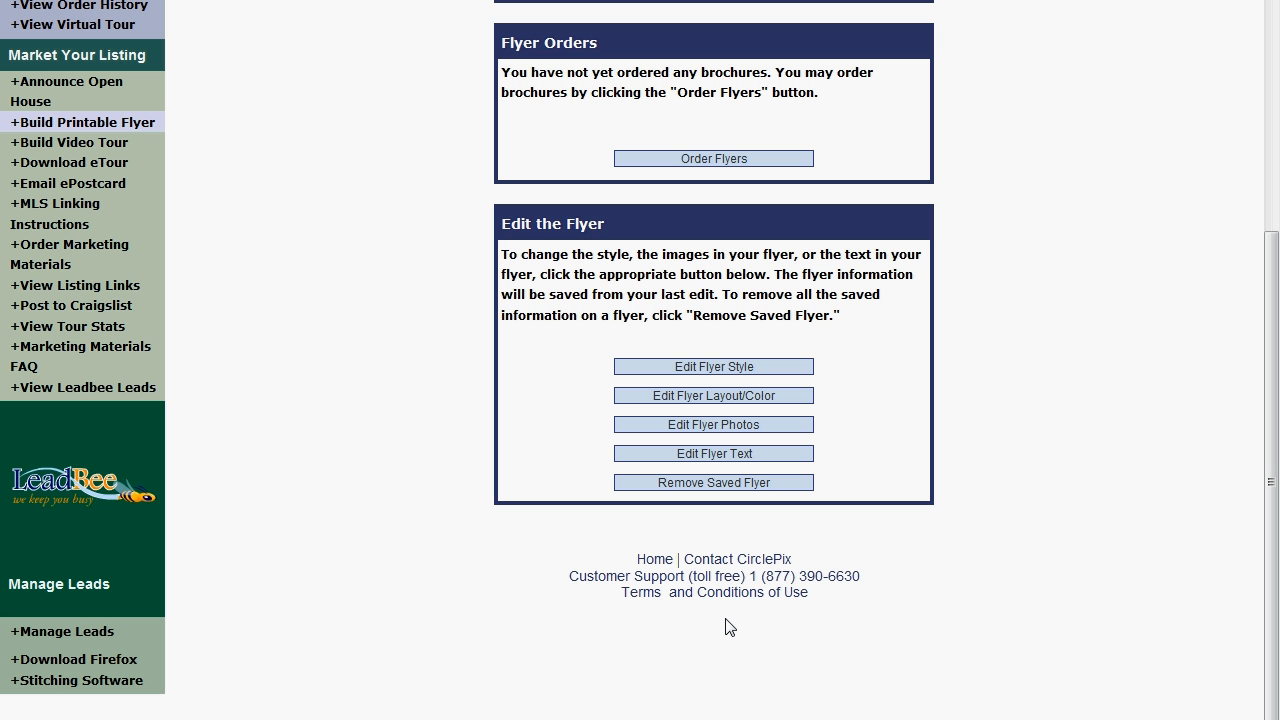
# Request the High Quality version of the flyer to save to disk.
pyautogui.scroll(3)
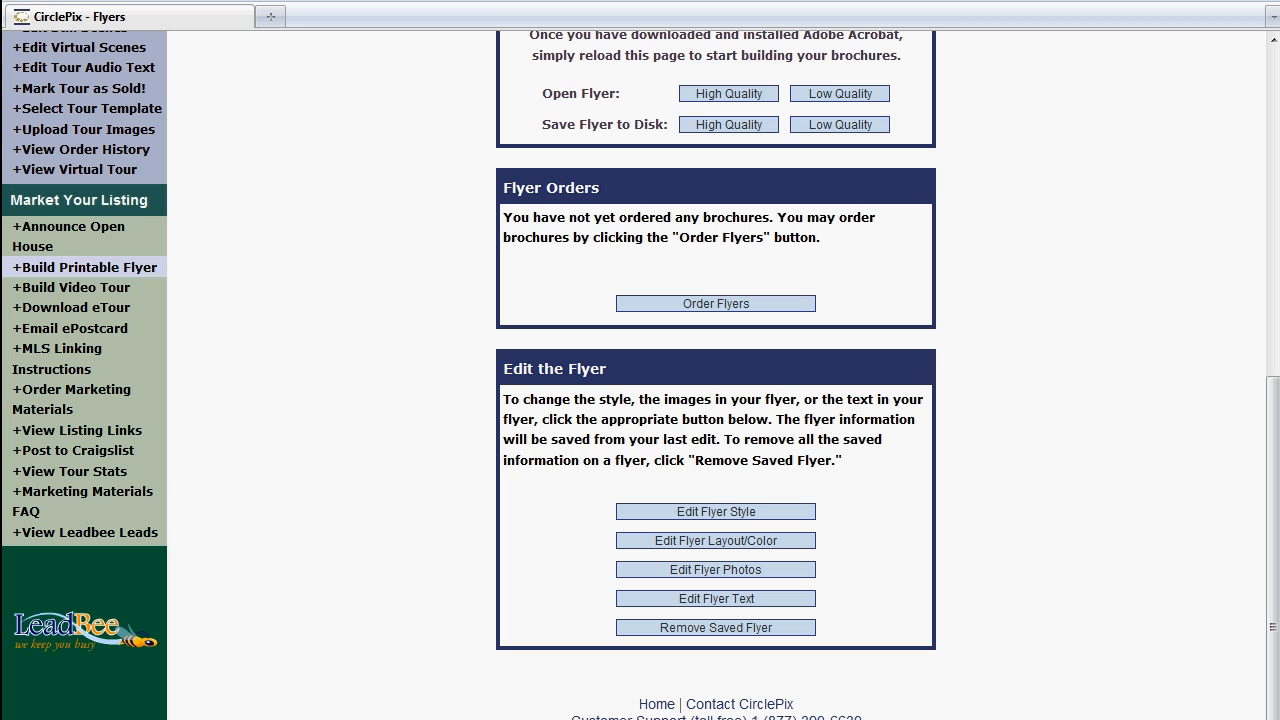
pyautogui.scroll(3)
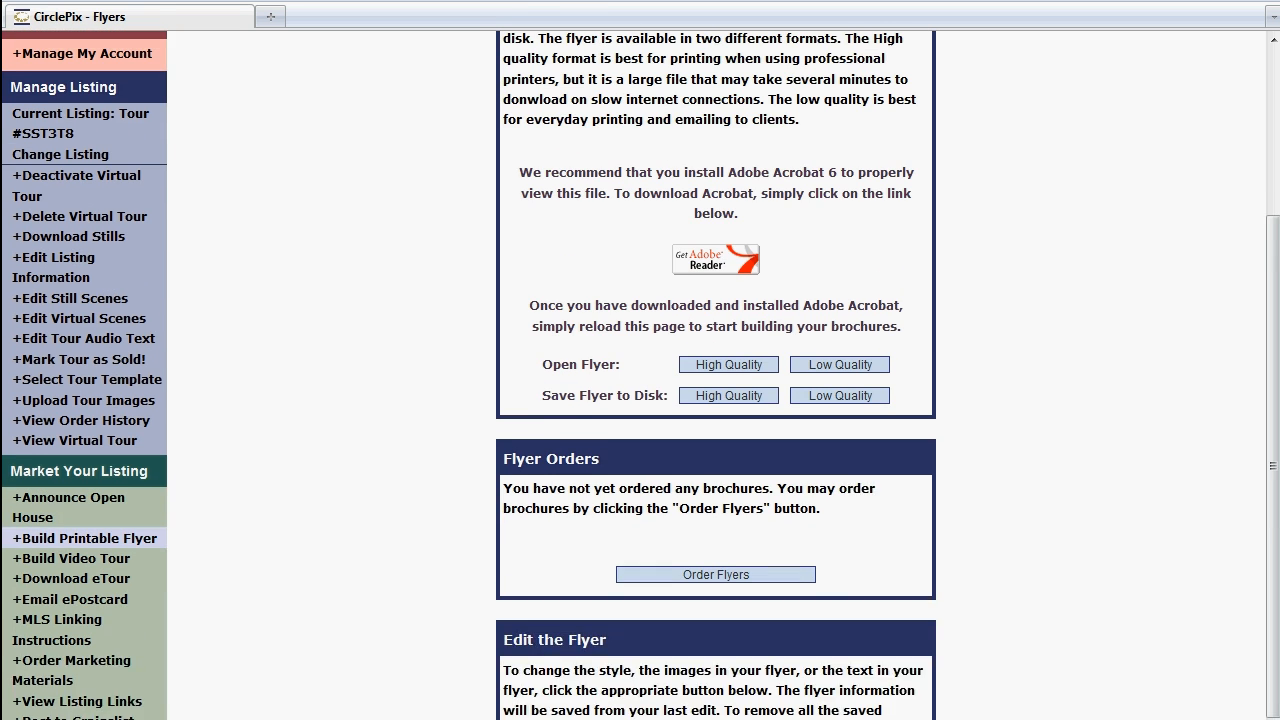
pyautogui.scroll(3)
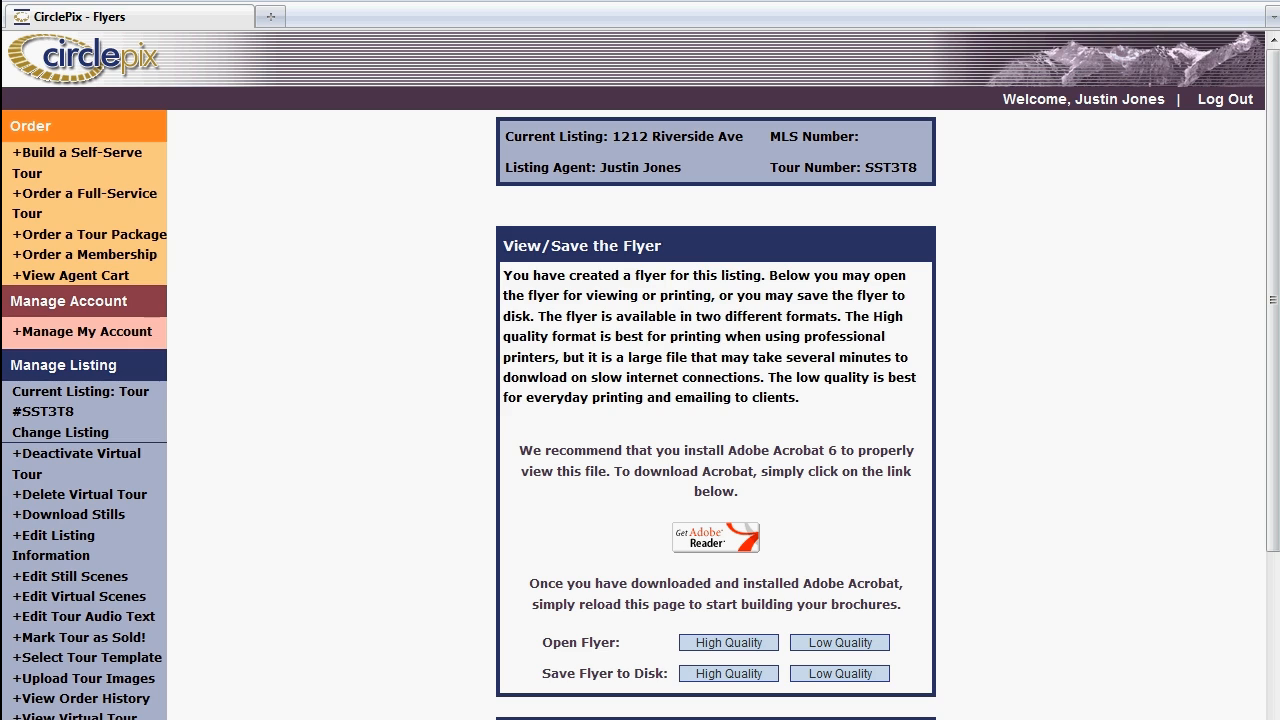
pyautogui.moveTo(748, 696)
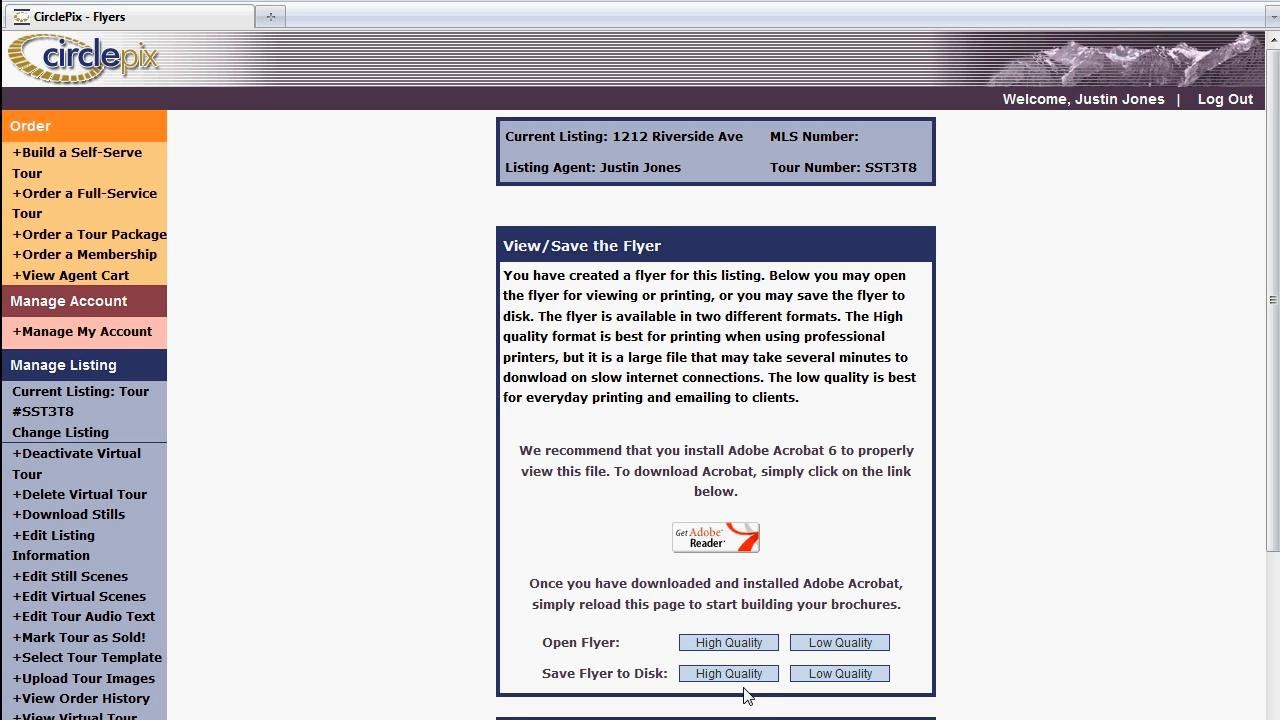
pyautogui.click(728, 672)
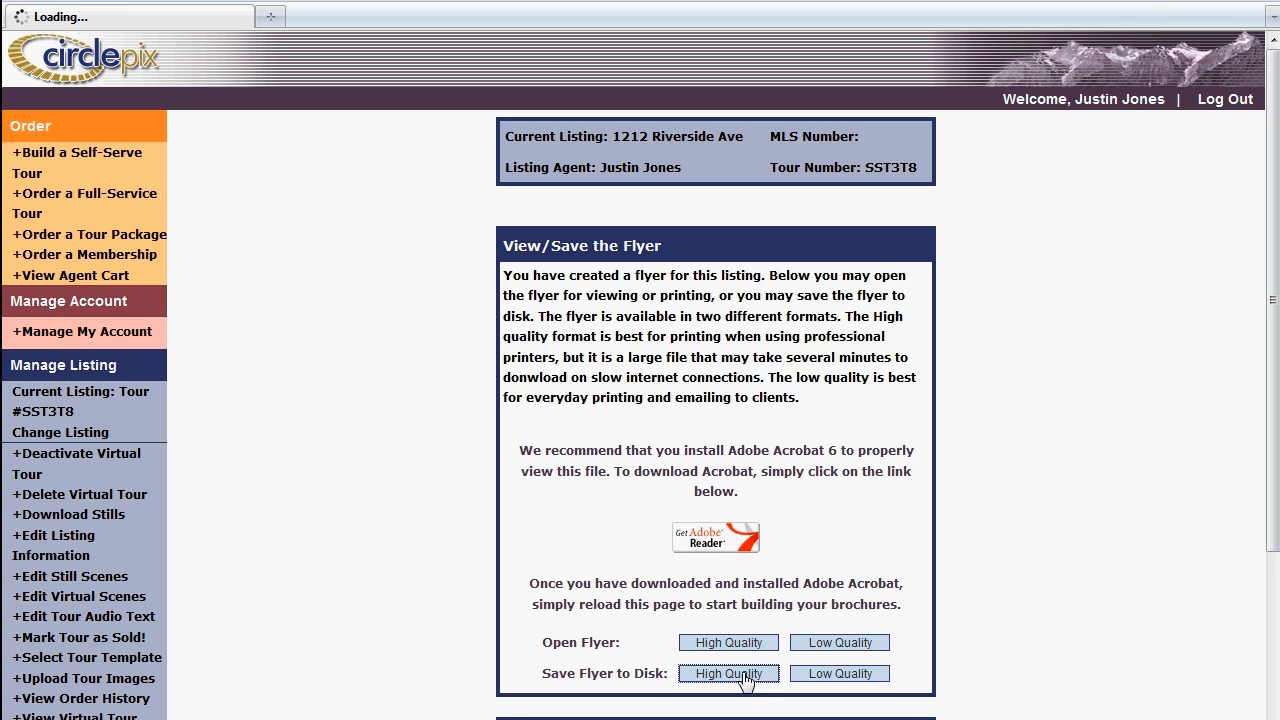
# Save the flyer PDF through Firefox and open it in Adobe Acrobat from Downloads.
pyautogui.click(728, 672)
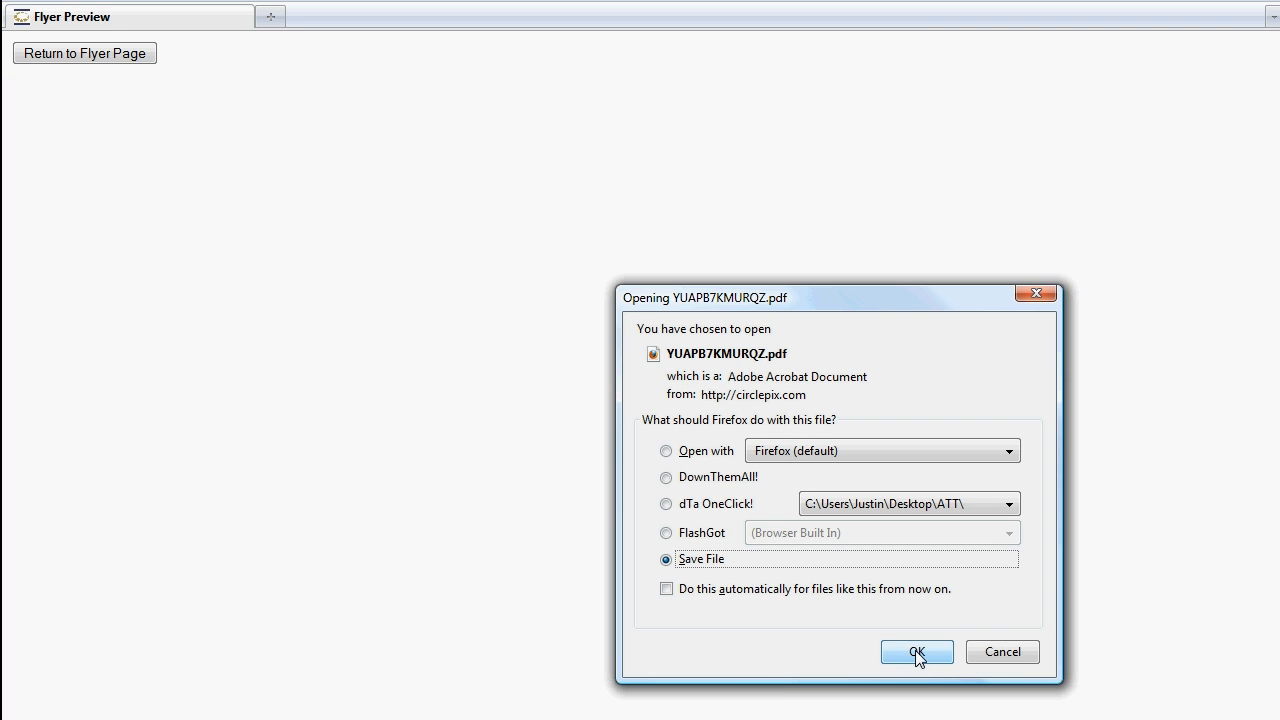
pyautogui.click(916, 652)
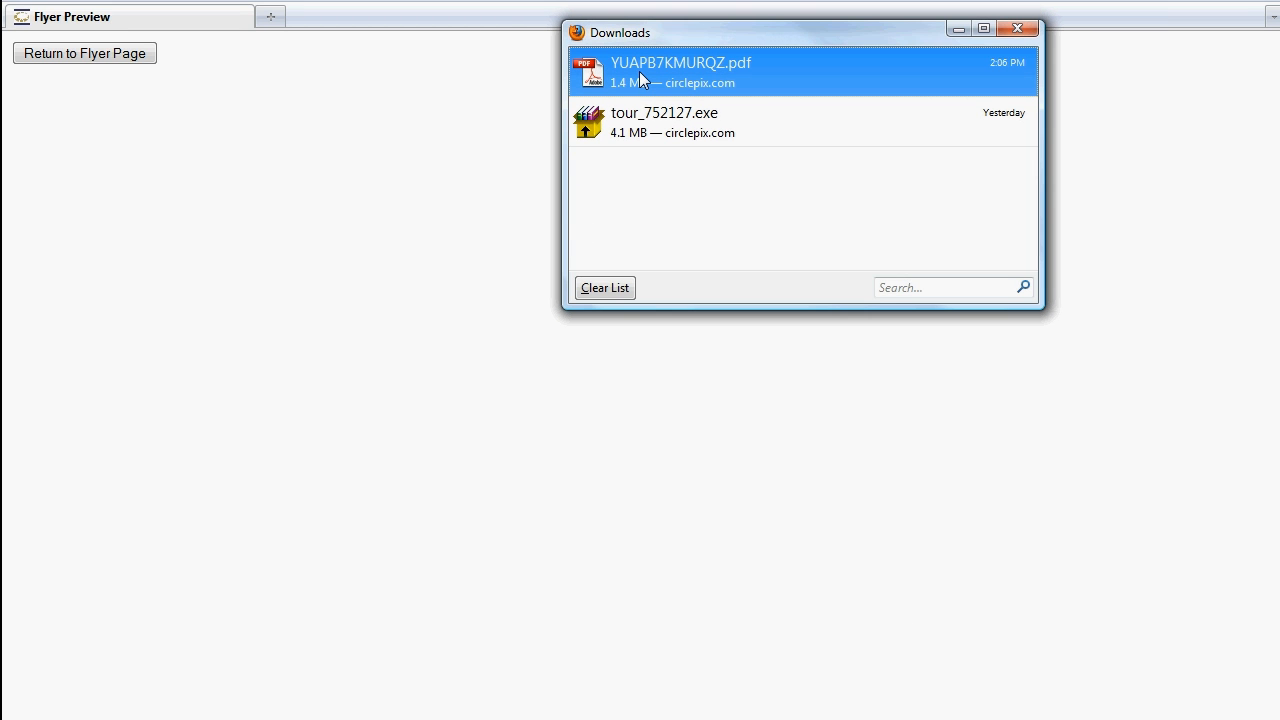
pyautogui.doubleClick(680, 62)
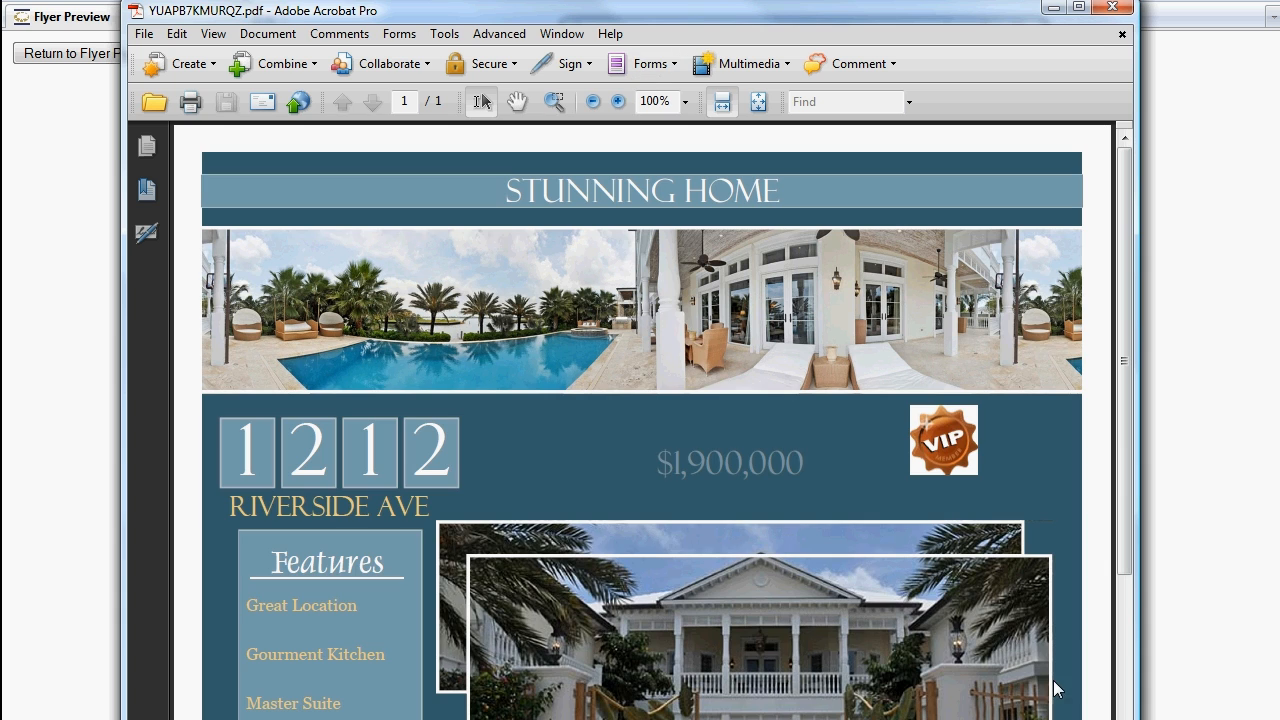
pyautogui.moveTo(1172, 560)
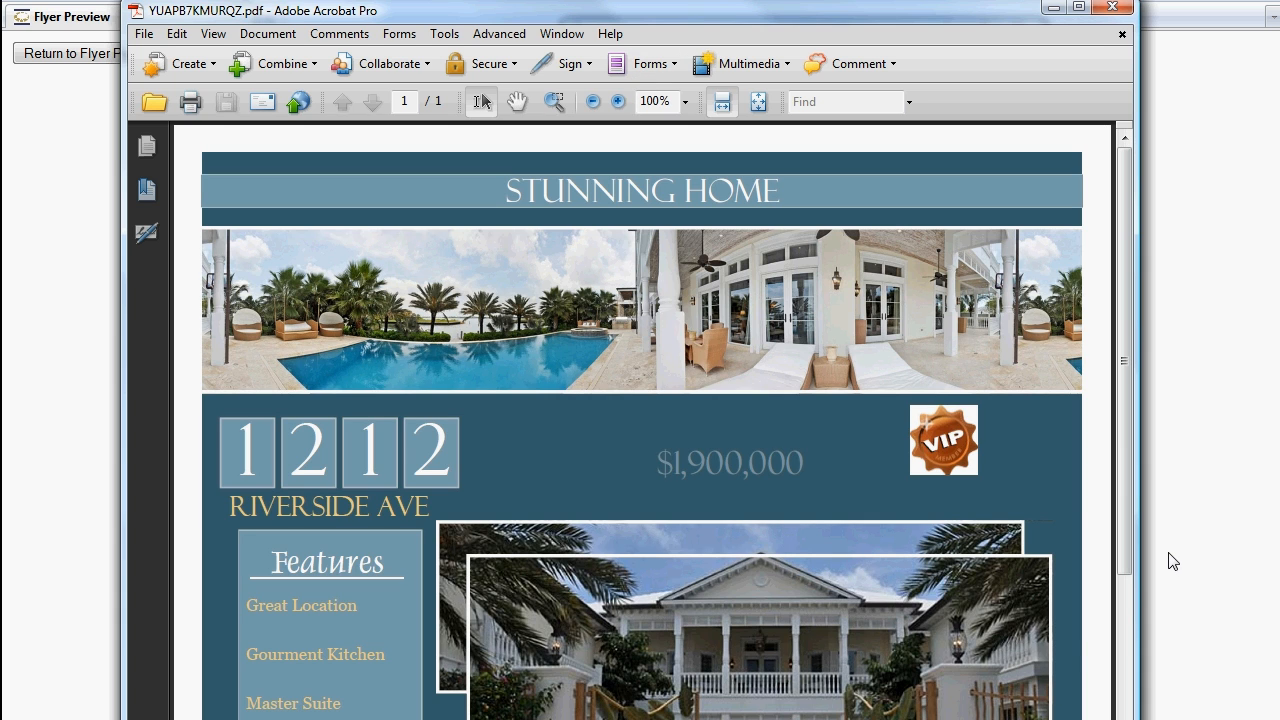
pyautogui.scroll(-3)
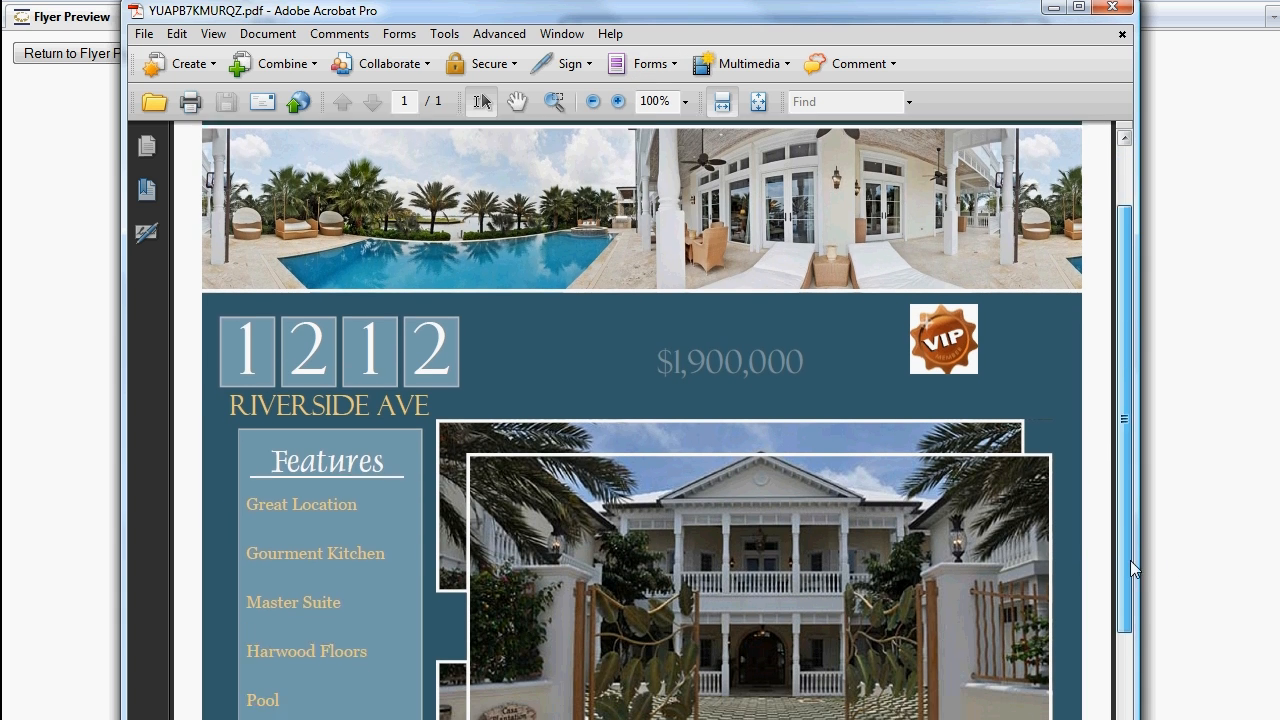
pyautogui.scroll(-3)
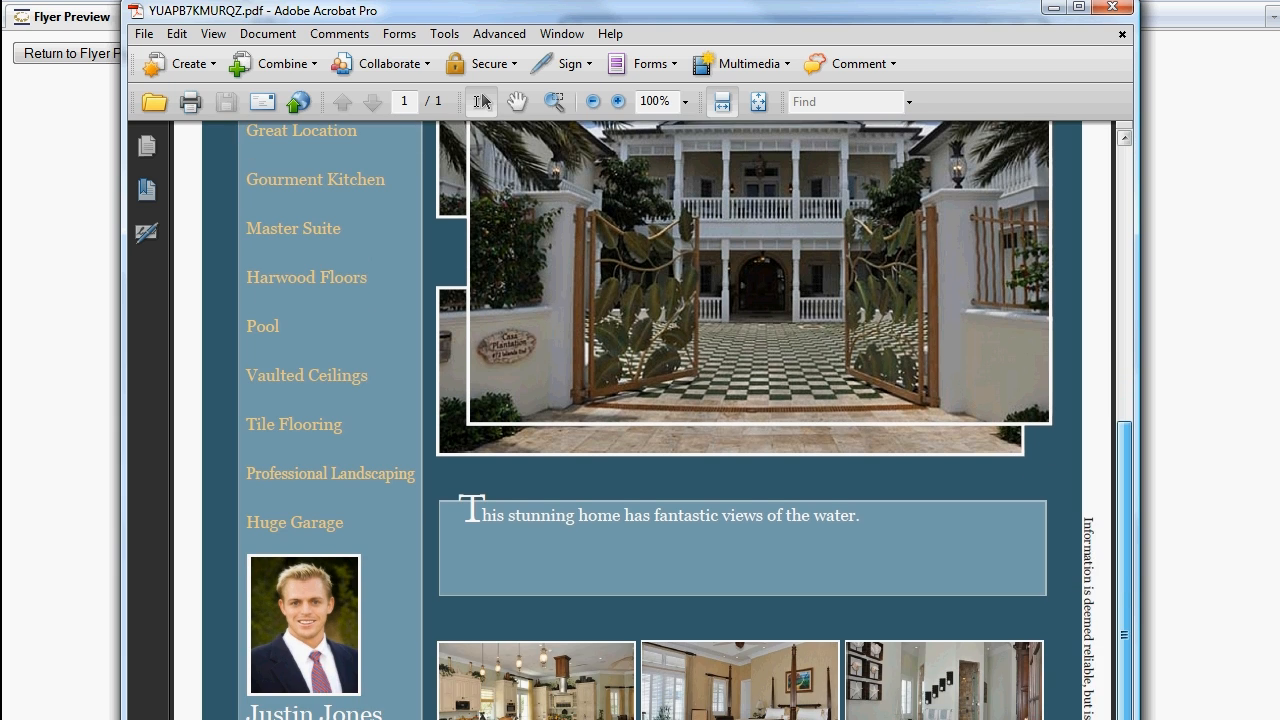
pyautogui.scroll(3)
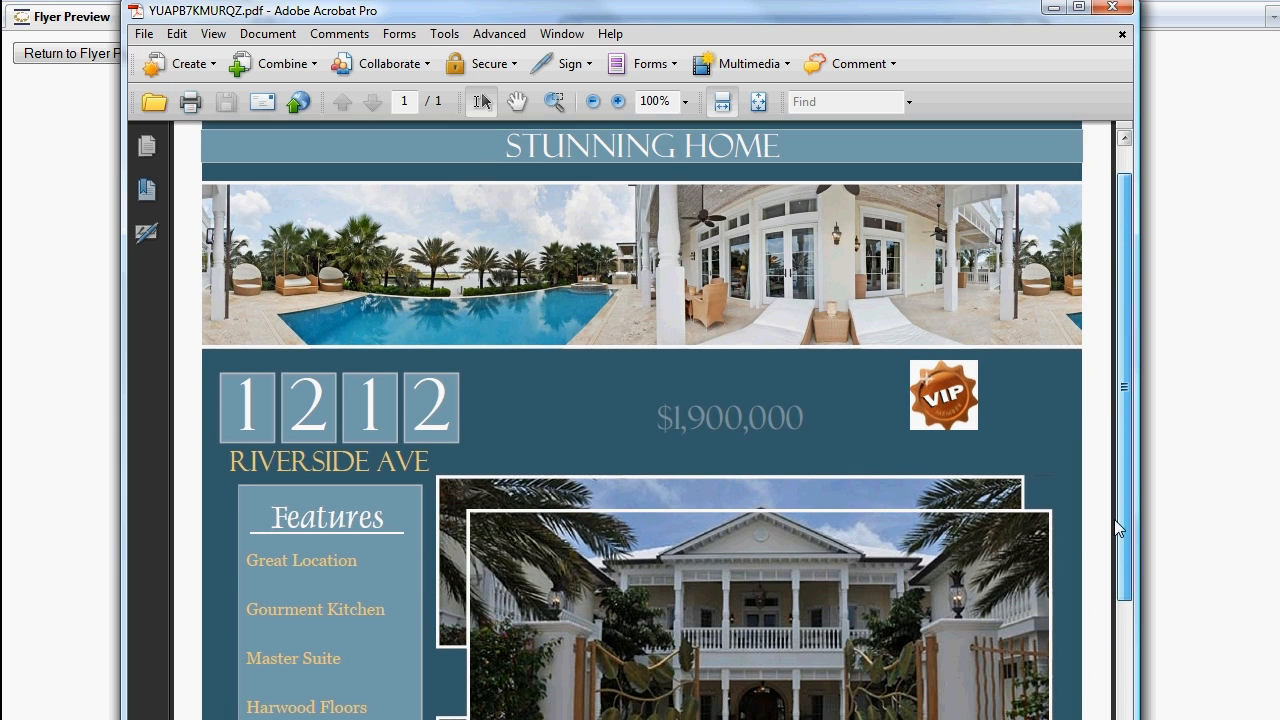
pyautogui.scroll(3)
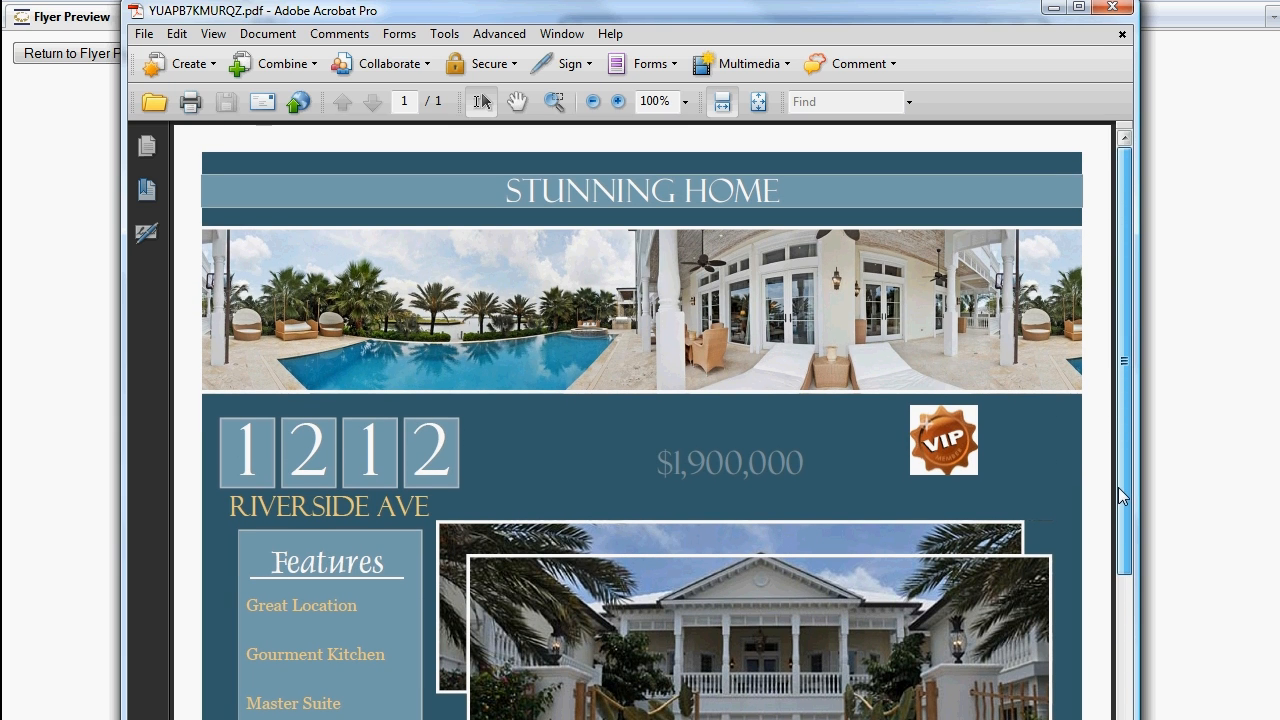
pyautogui.scroll(-3)
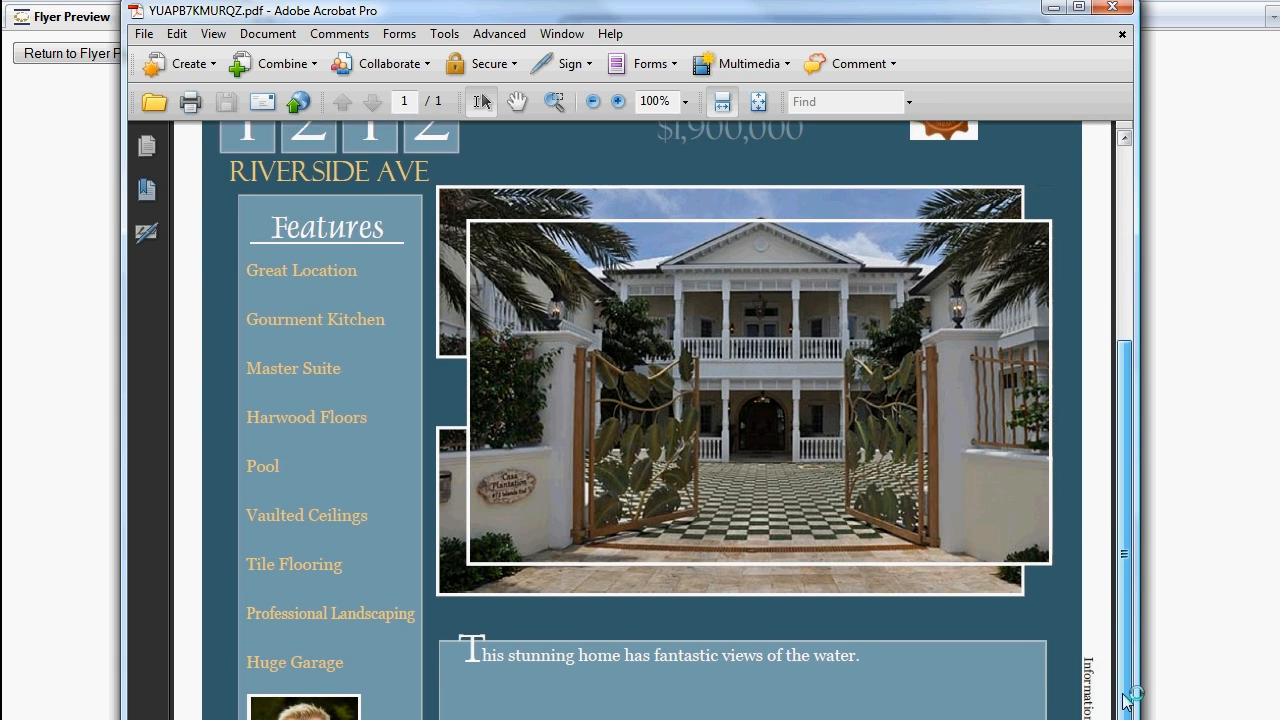
pyautogui.scroll(-3)
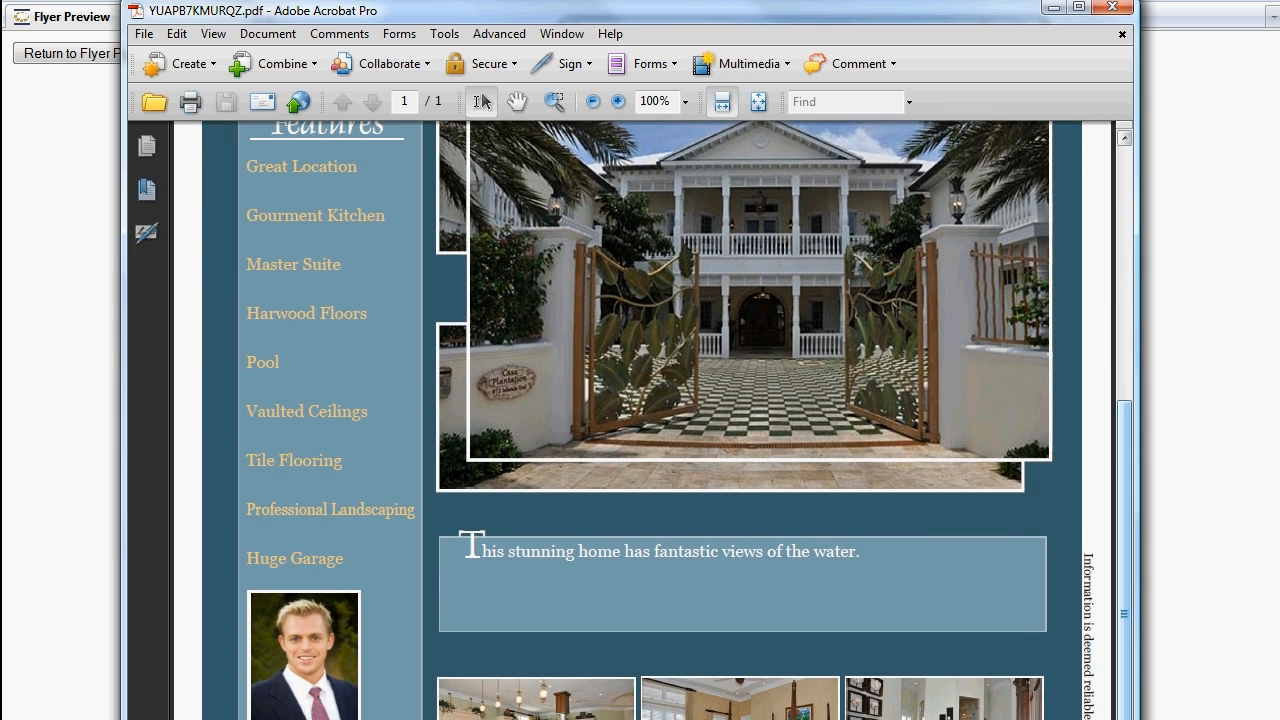